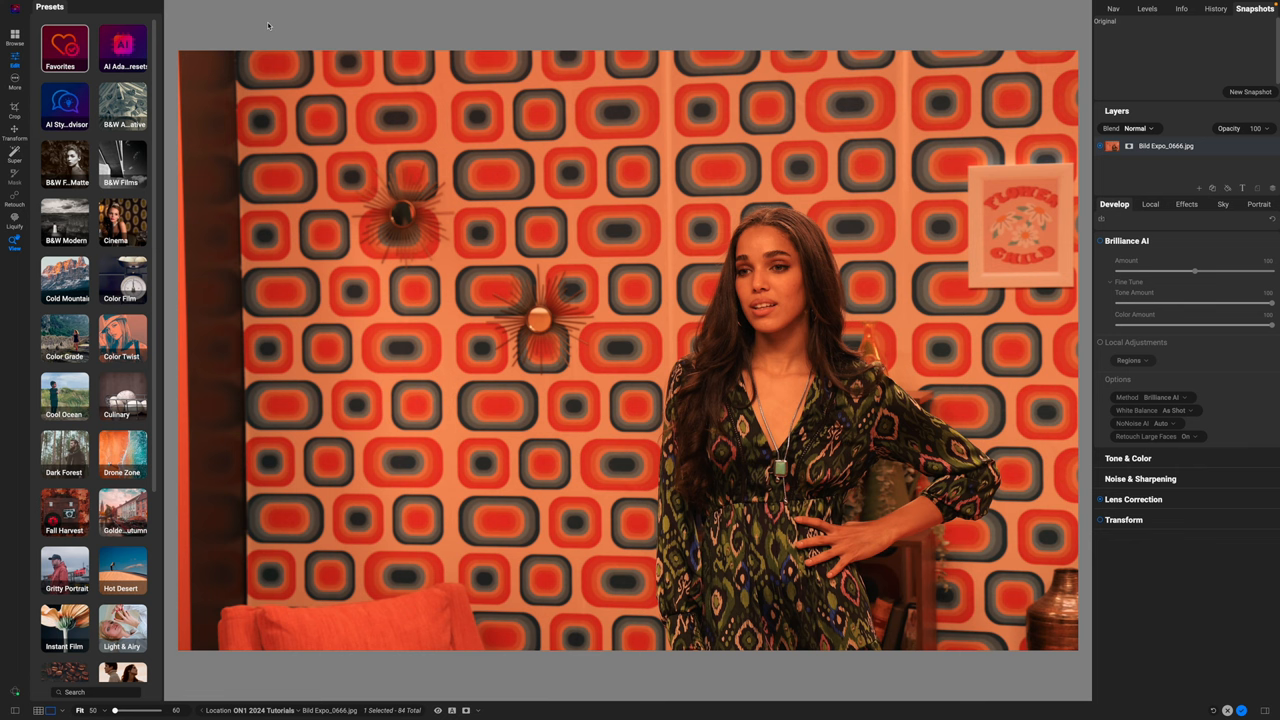
{"action": "mouse_move", "coordinate": [544, 80]}
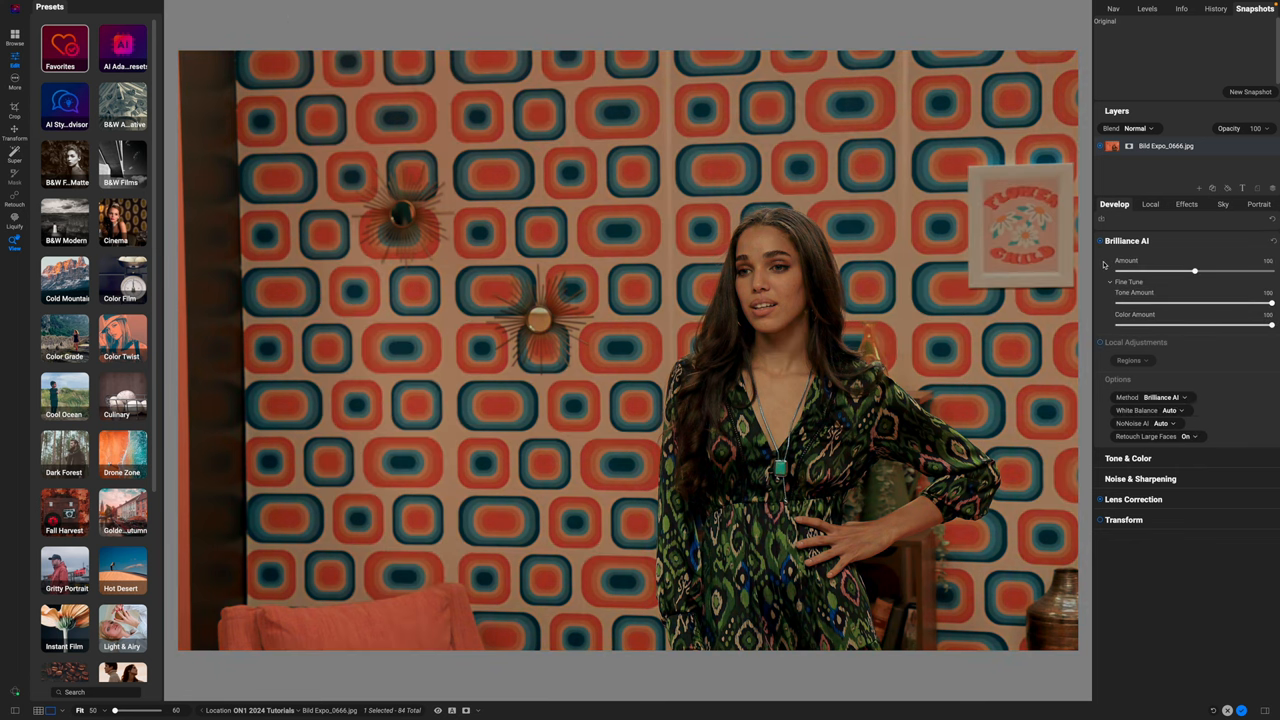
{"action": "mouse_move", "coordinate": [1112, 420]}
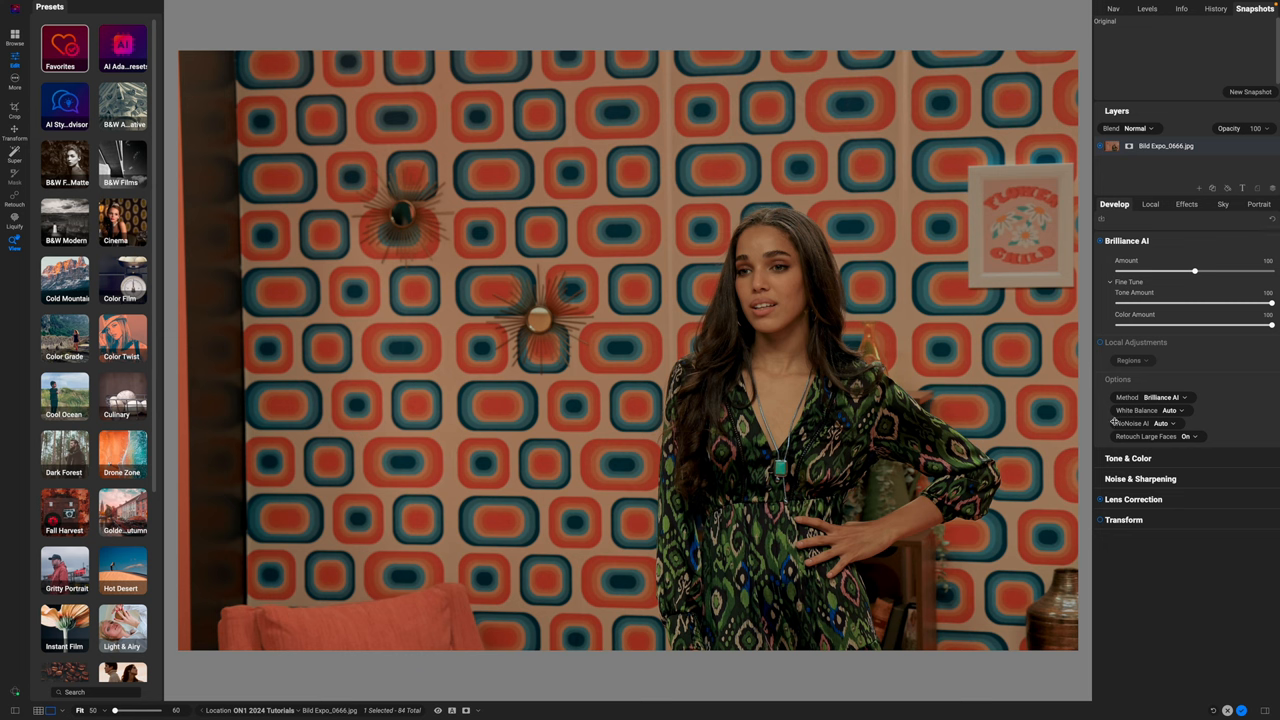
{"action": "mouse_move", "coordinate": [1150, 420]}
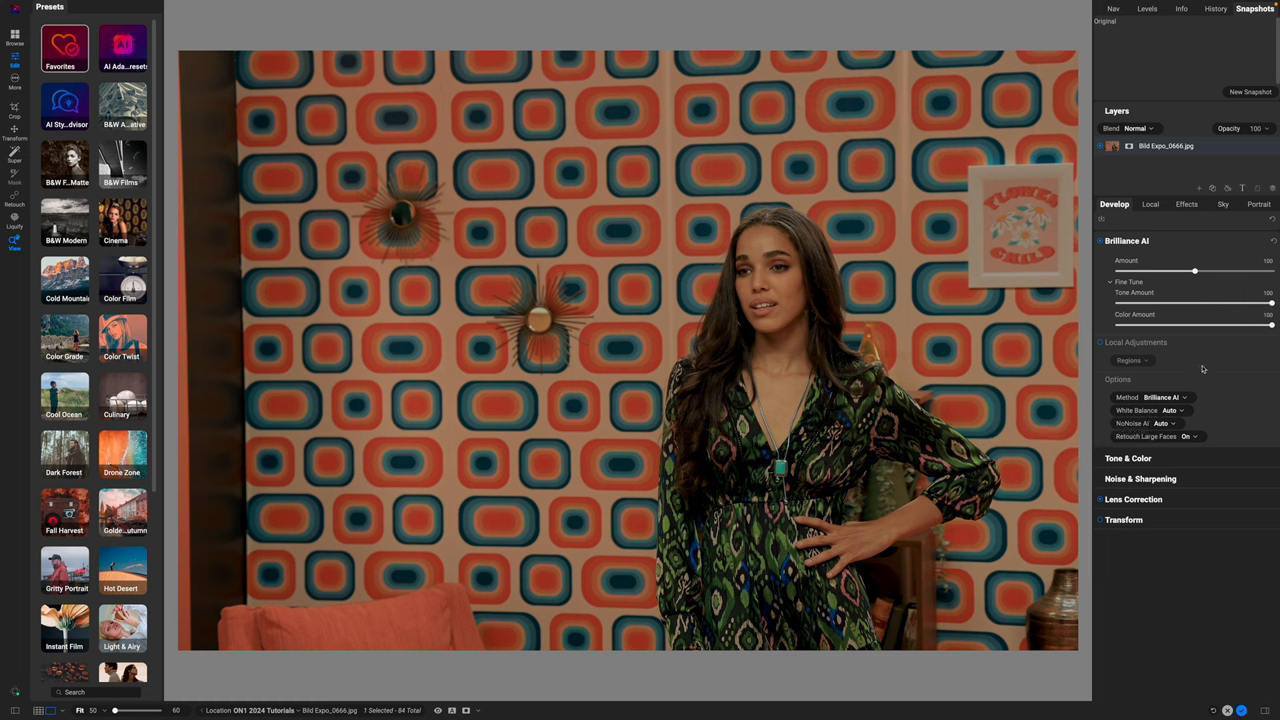
{"action": "mouse_move", "coordinate": [1268, 328]}
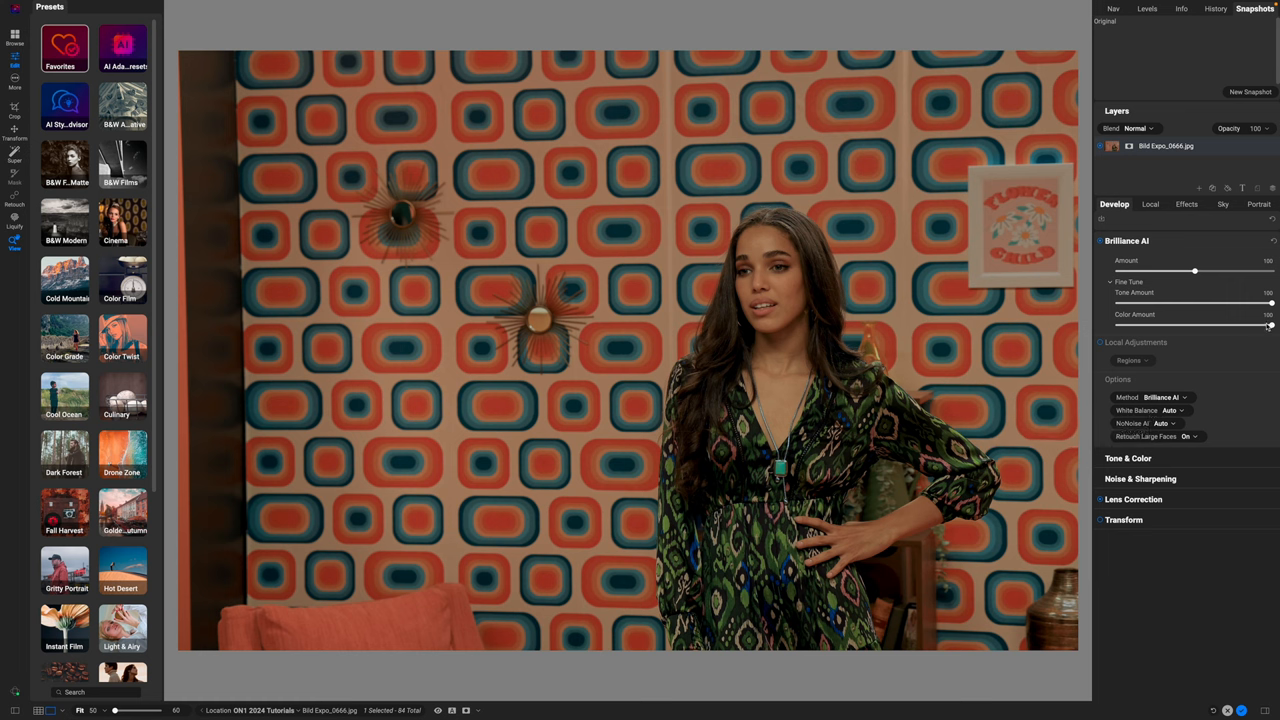
Adjust the Brilliance AI Color Amount down and settle it back near its original value.
{"action": "left_click_drag", "start_coordinate": [1270, 326], "coordinate": [1180, 326]}
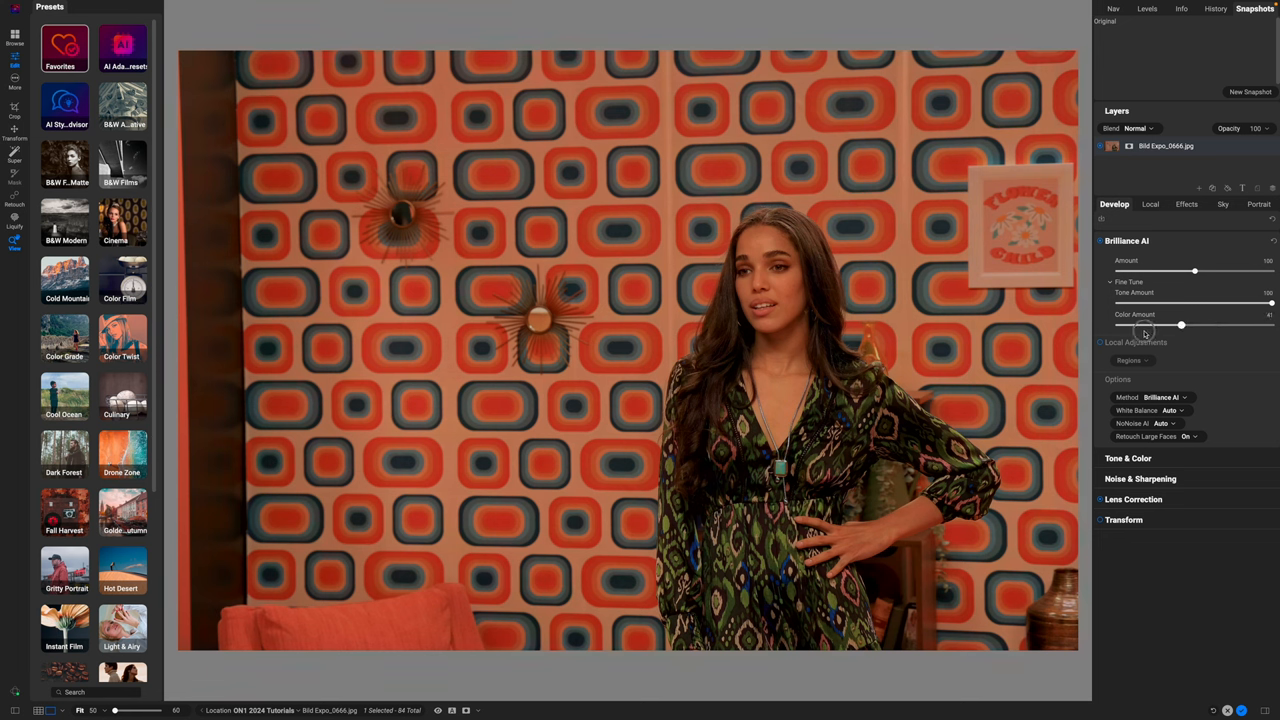
{"action": "left_click_drag", "start_coordinate": [1180, 324], "coordinate": [1198, 324]}
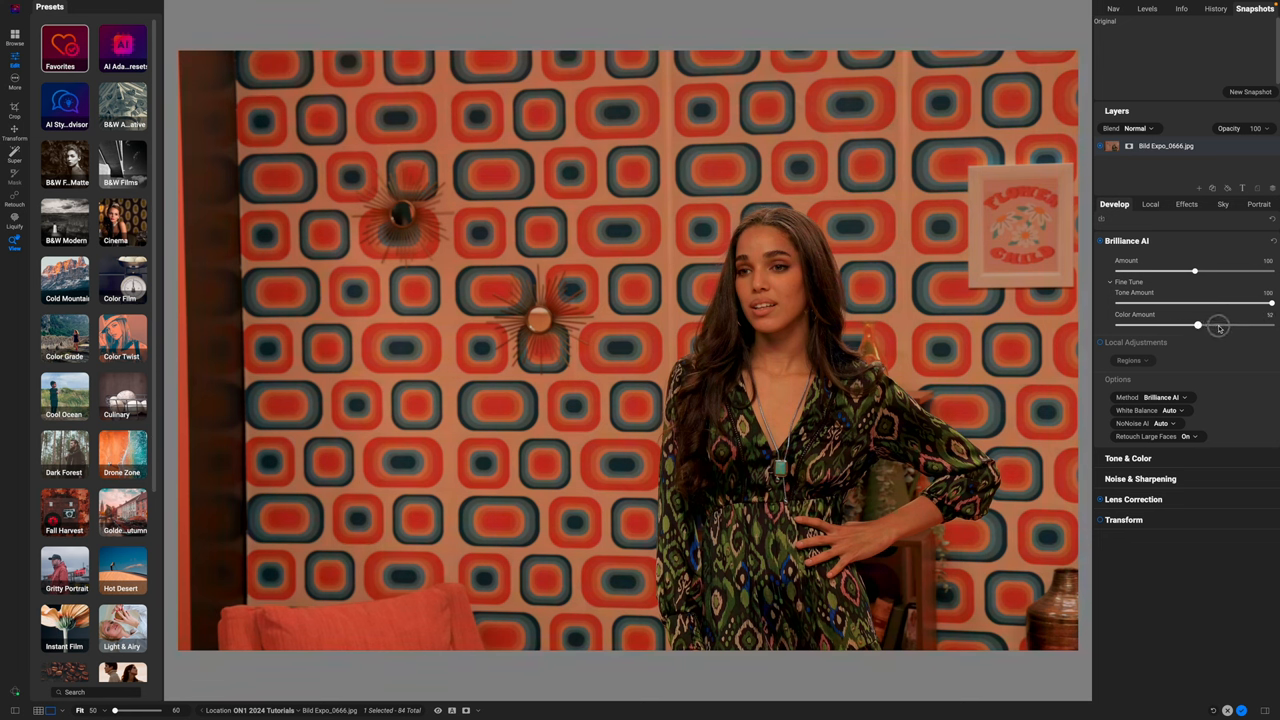
{"action": "left_click_drag", "start_coordinate": [1200, 324], "coordinate": [1268, 324]}
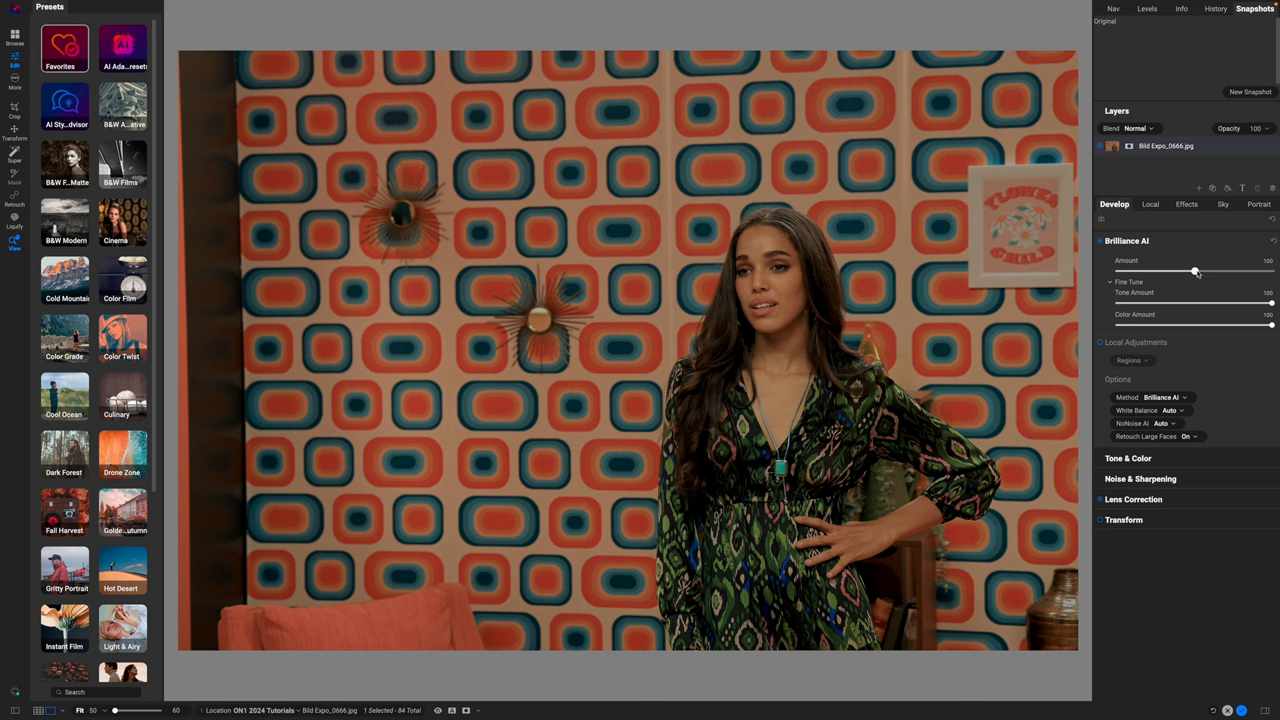
Raise the overall Brilliance AI Amount toward maximum to compare, then bring it back down.
{"action": "left_click_drag", "start_coordinate": [1196, 272], "coordinate": [1168, 272]}
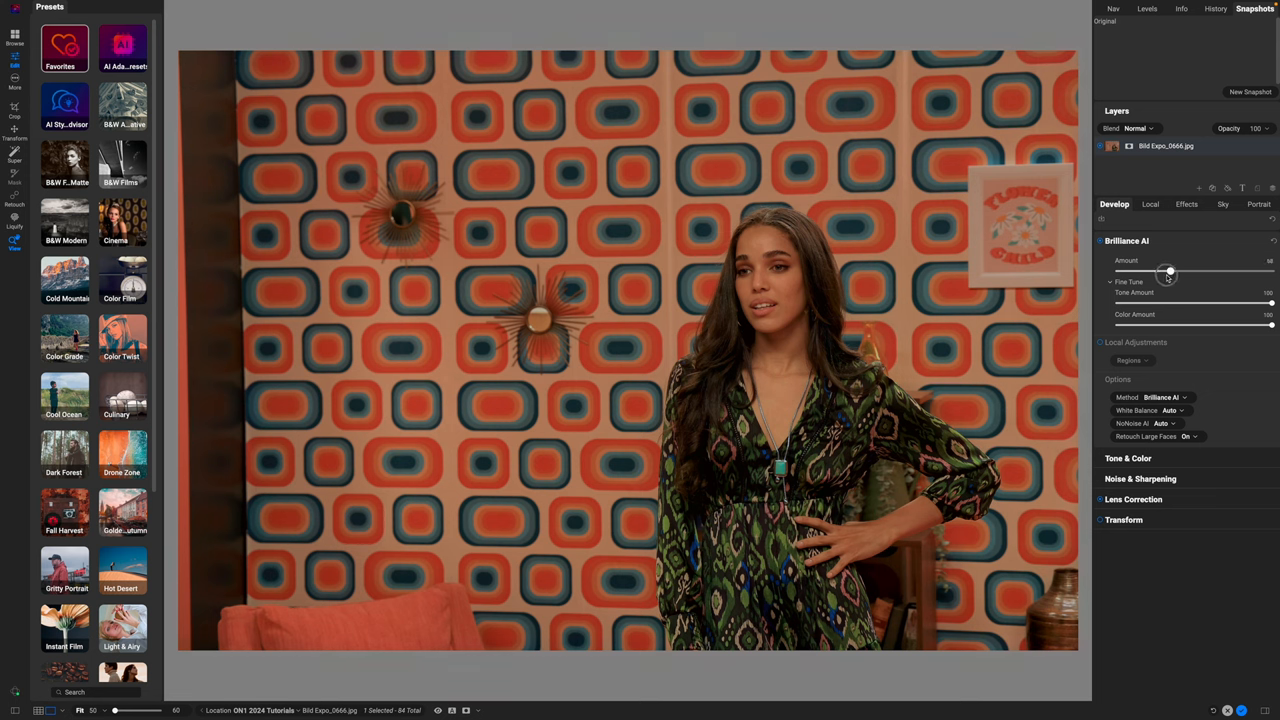
{"action": "left_click_drag", "start_coordinate": [1168, 272], "coordinate": [1172, 272]}
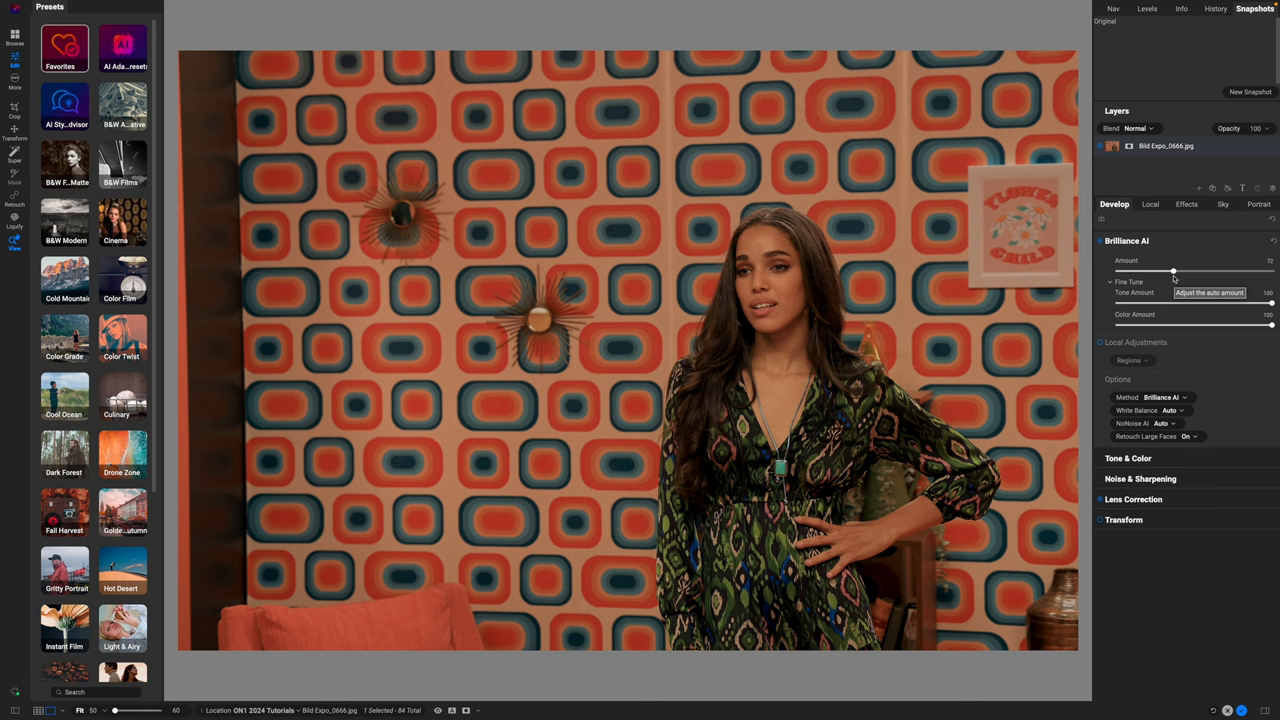
{"action": "left_click_drag", "start_coordinate": [1174, 272], "coordinate": [1208, 272]}
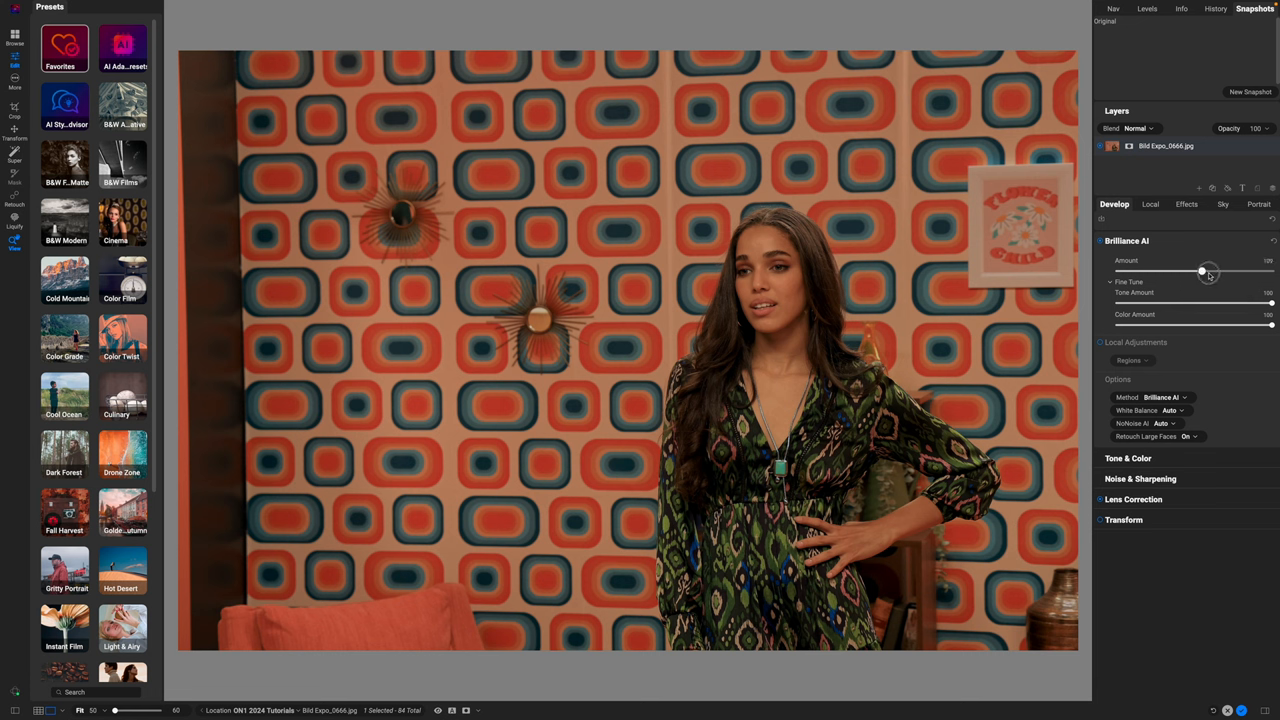
{"action": "left_click_drag", "start_coordinate": [1208, 272], "coordinate": [1238, 272]}
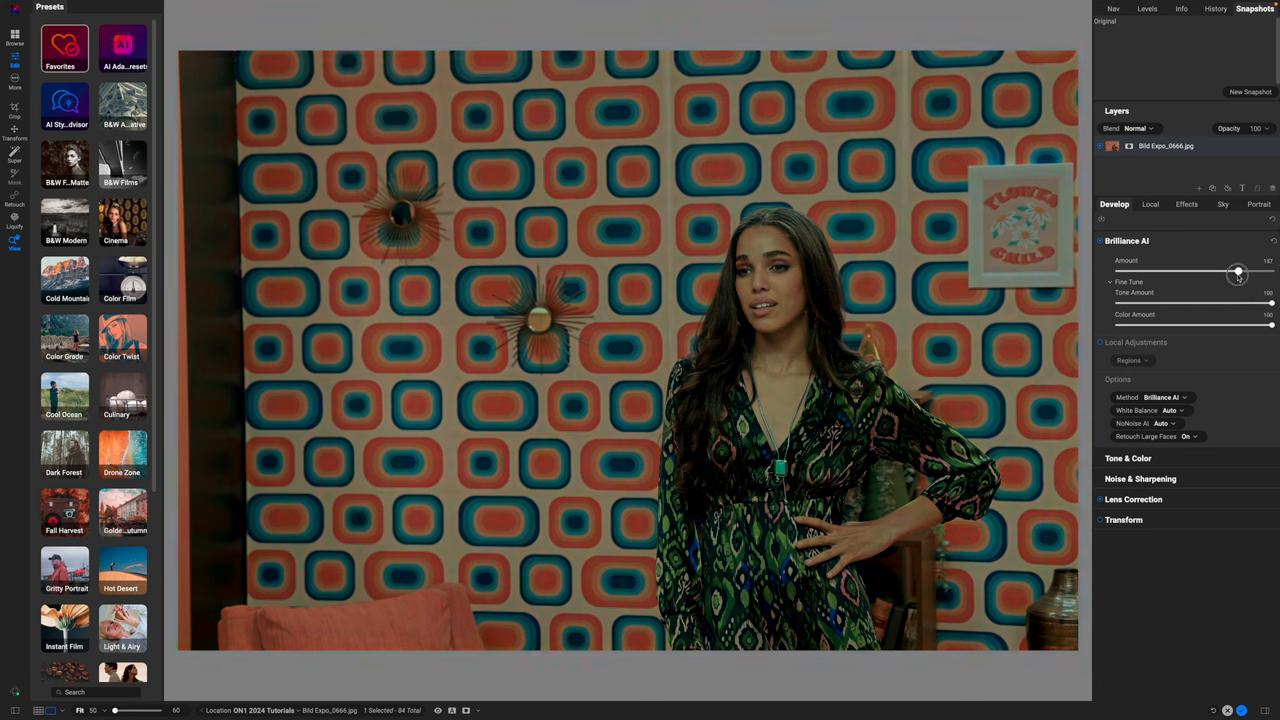
{"action": "left_click_drag", "start_coordinate": [1238, 272], "coordinate": [1216, 272]}
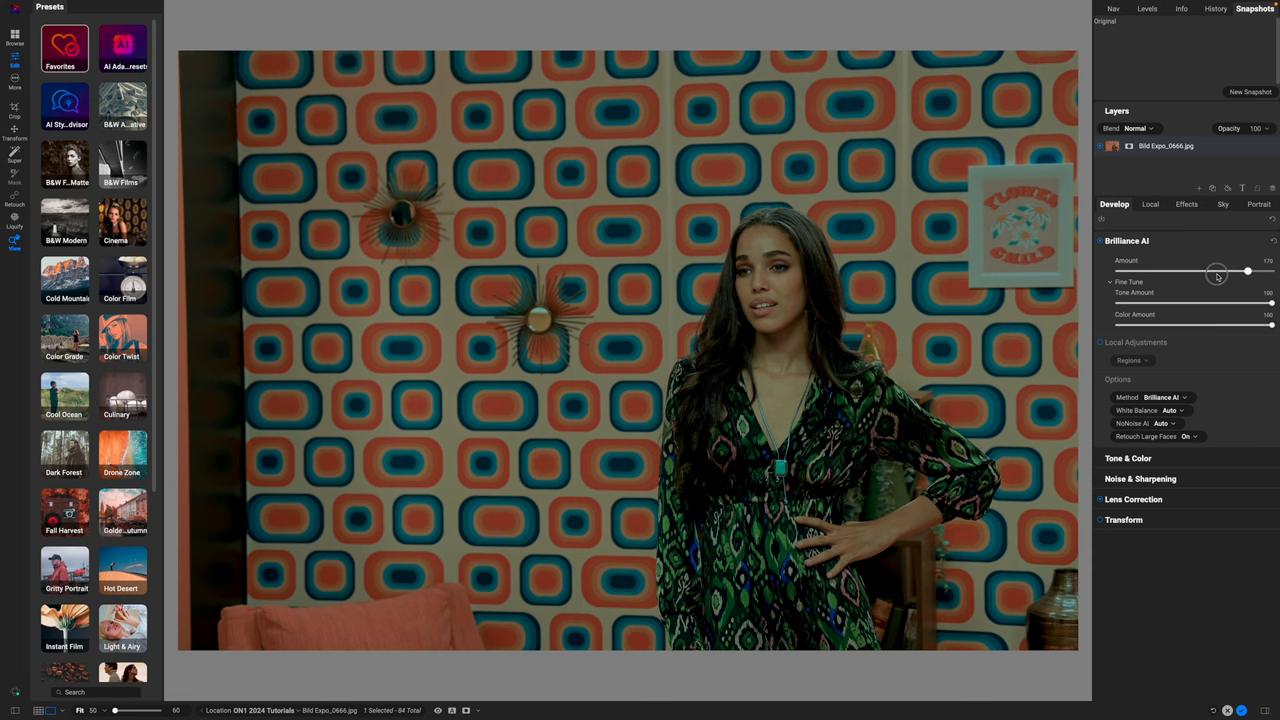
{"action": "left_click_drag", "start_coordinate": [1248, 272], "coordinate": [1194, 272]}
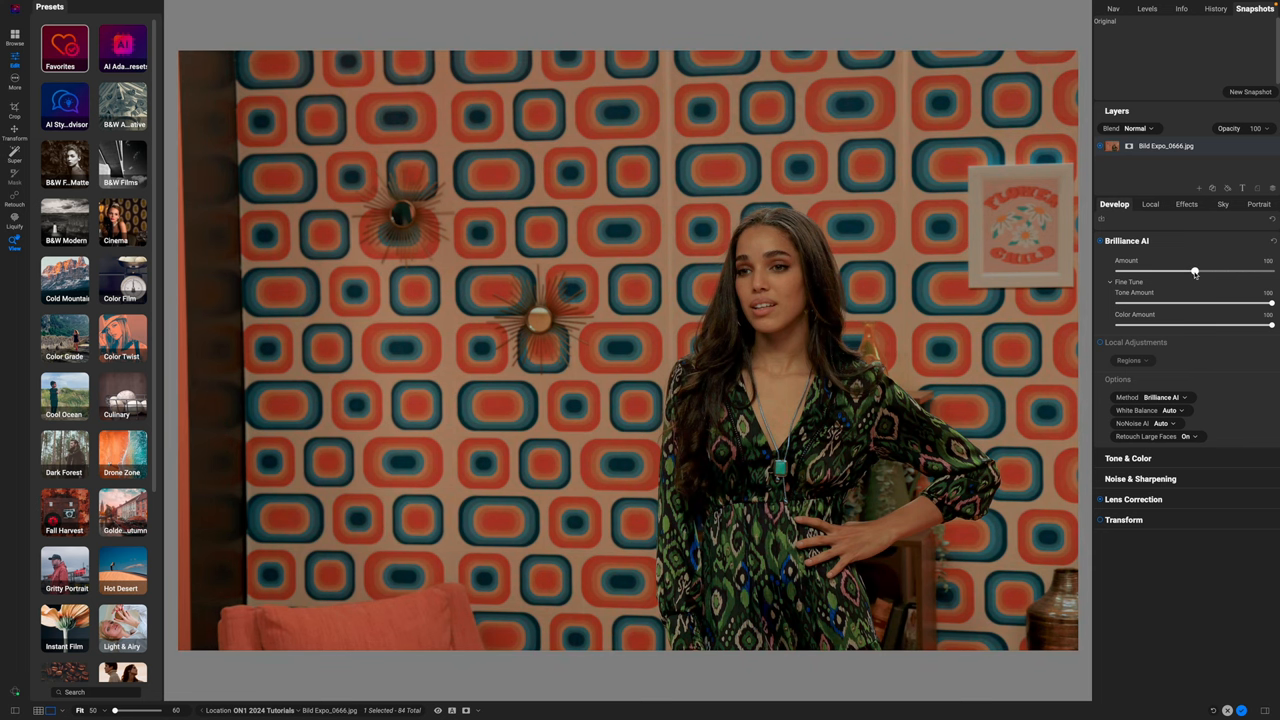
{"action": "left_click_drag", "start_coordinate": [1194, 272], "coordinate": [1188, 272]}
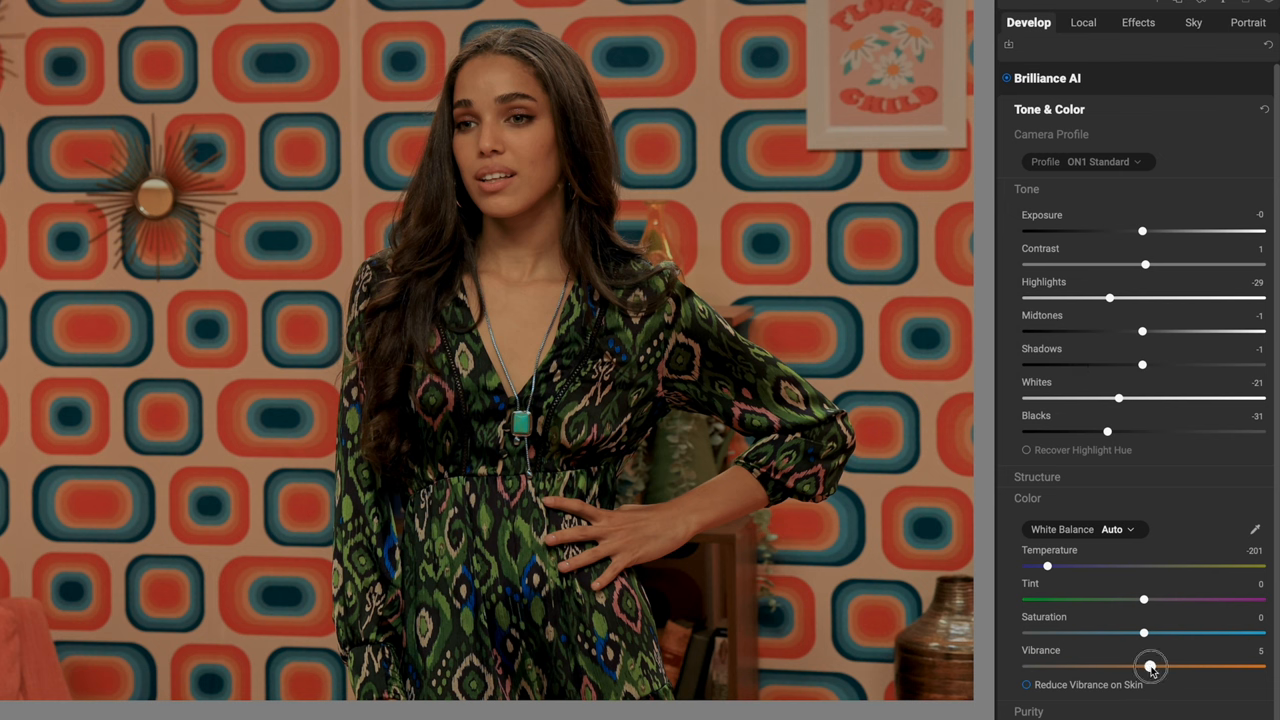
Raise Vibrance to about 28, nudge Saturation, lift Shadows and brighten Exposure slightly.
{"action": "left_click_drag", "start_coordinate": [1150, 666], "coordinate": [1176, 666]}
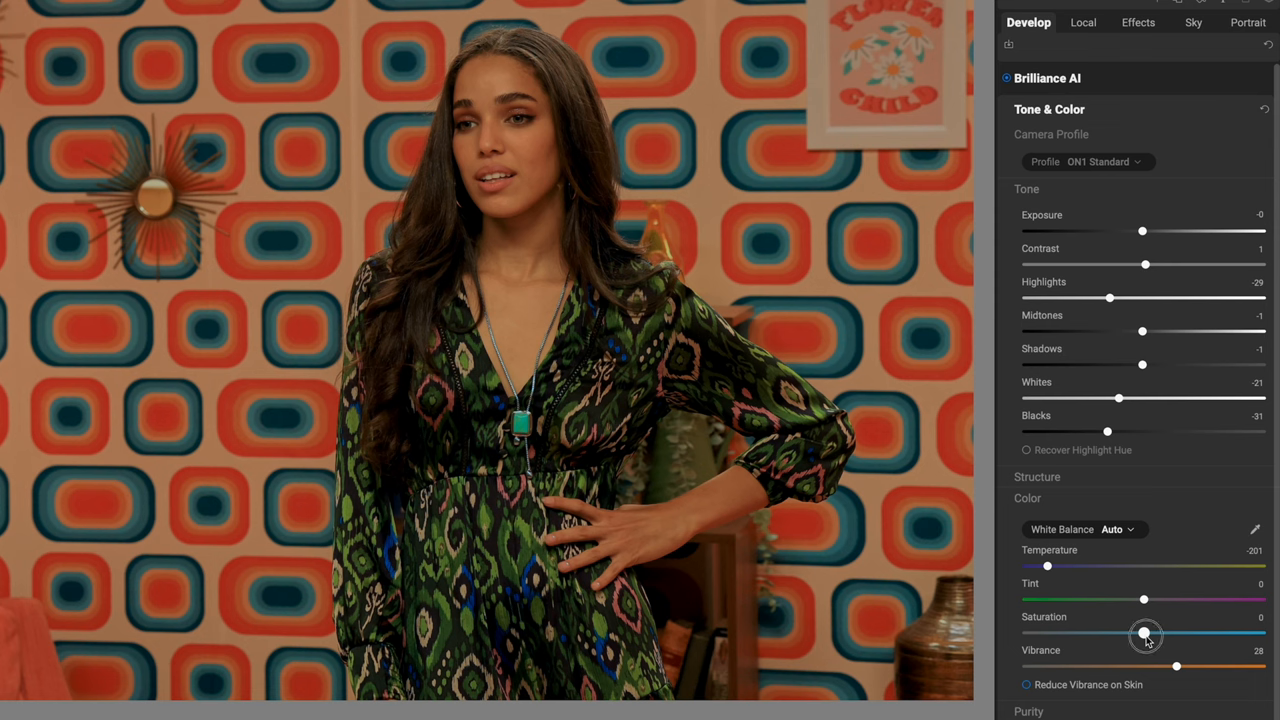
{"action": "left_click_drag", "start_coordinate": [1148, 634], "coordinate": [1148, 634]}
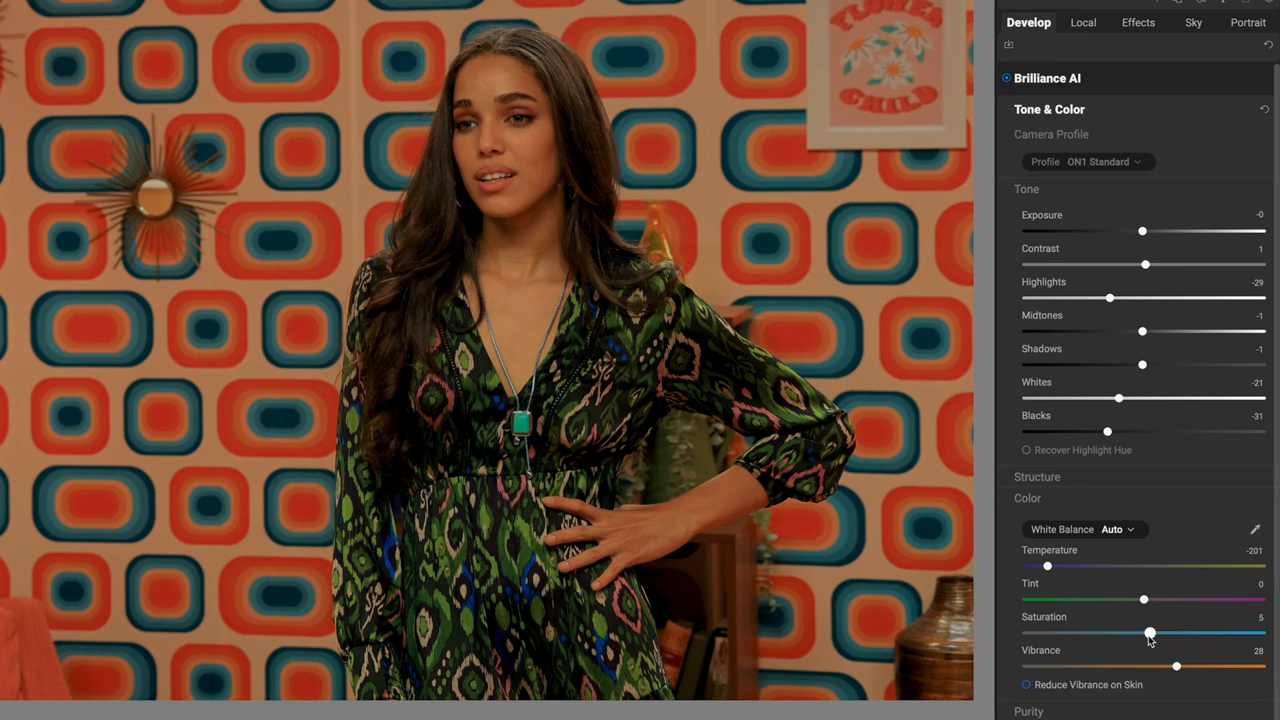
{"action": "mouse_move", "coordinate": [1142, 364]}
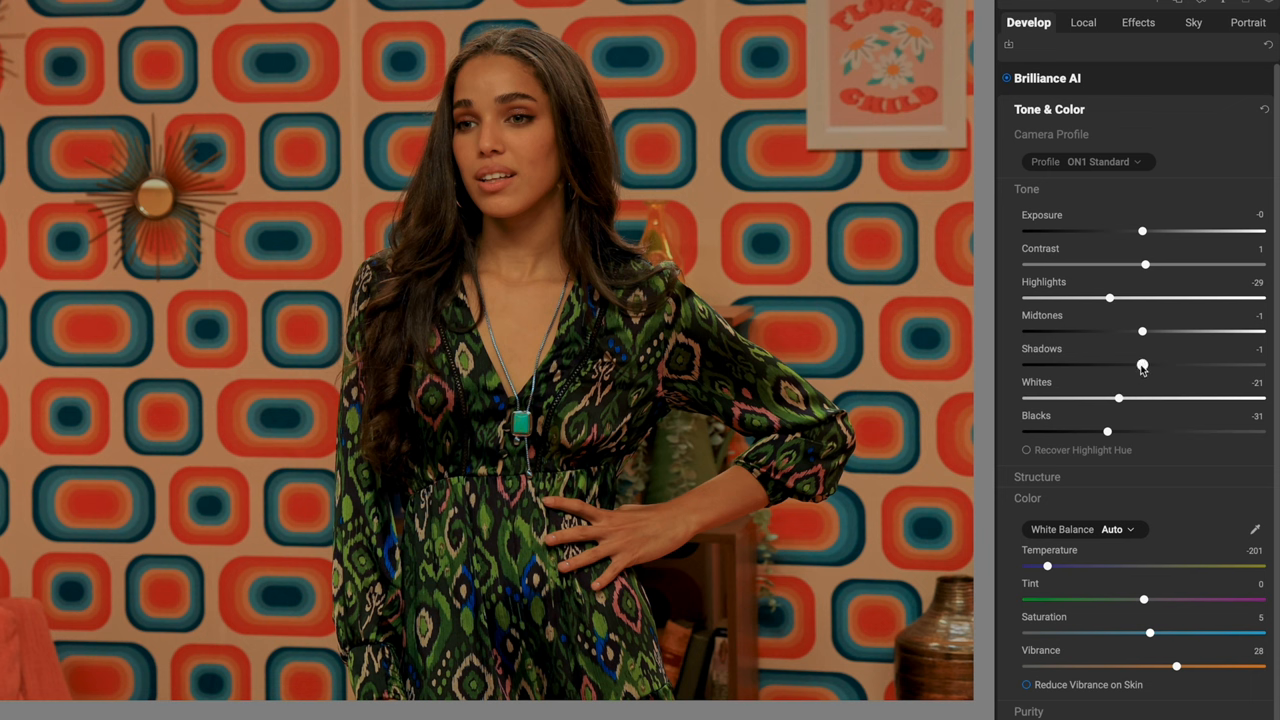
{"action": "left_click_drag", "start_coordinate": [1142, 364], "coordinate": [1144, 364]}
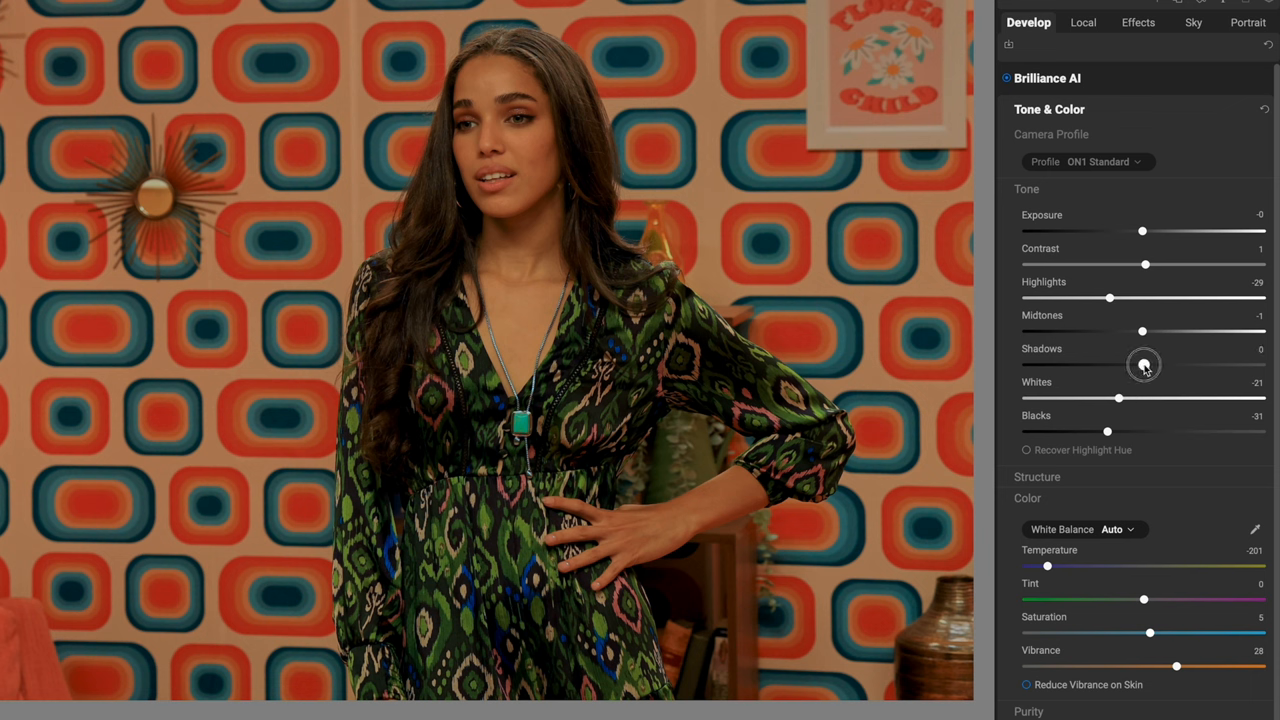
{"action": "left_click_drag", "start_coordinate": [1144, 364], "coordinate": [1150, 364]}
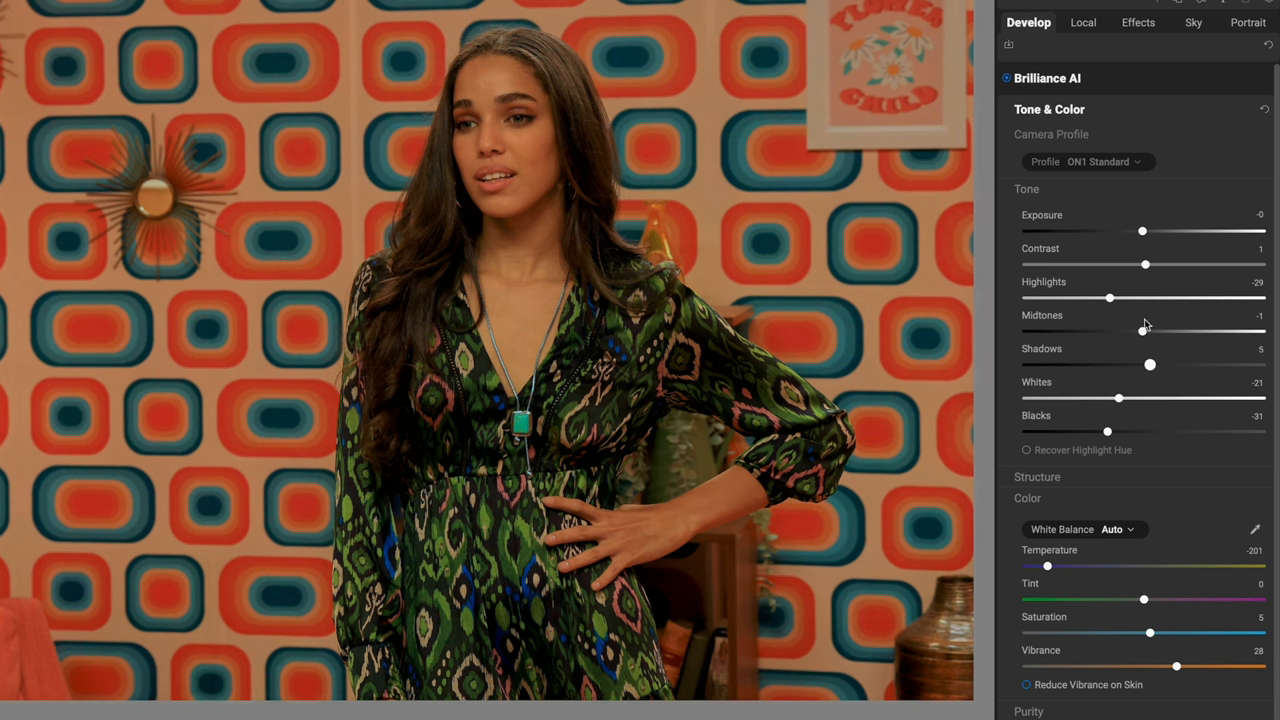
{"action": "left_click_drag", "start_coordinate": [1144, 232], "coordinate": [1144, 232]}
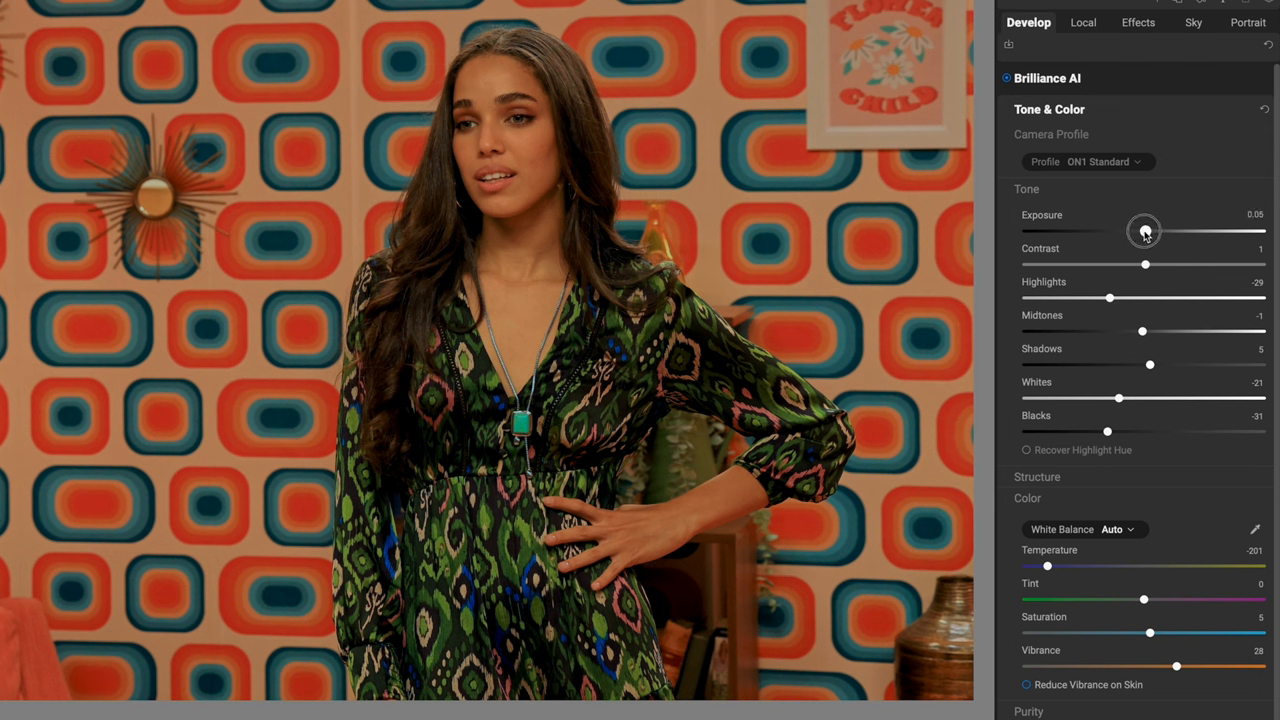
{"action": "mouse_move", "coordinate": [1144, 232]}
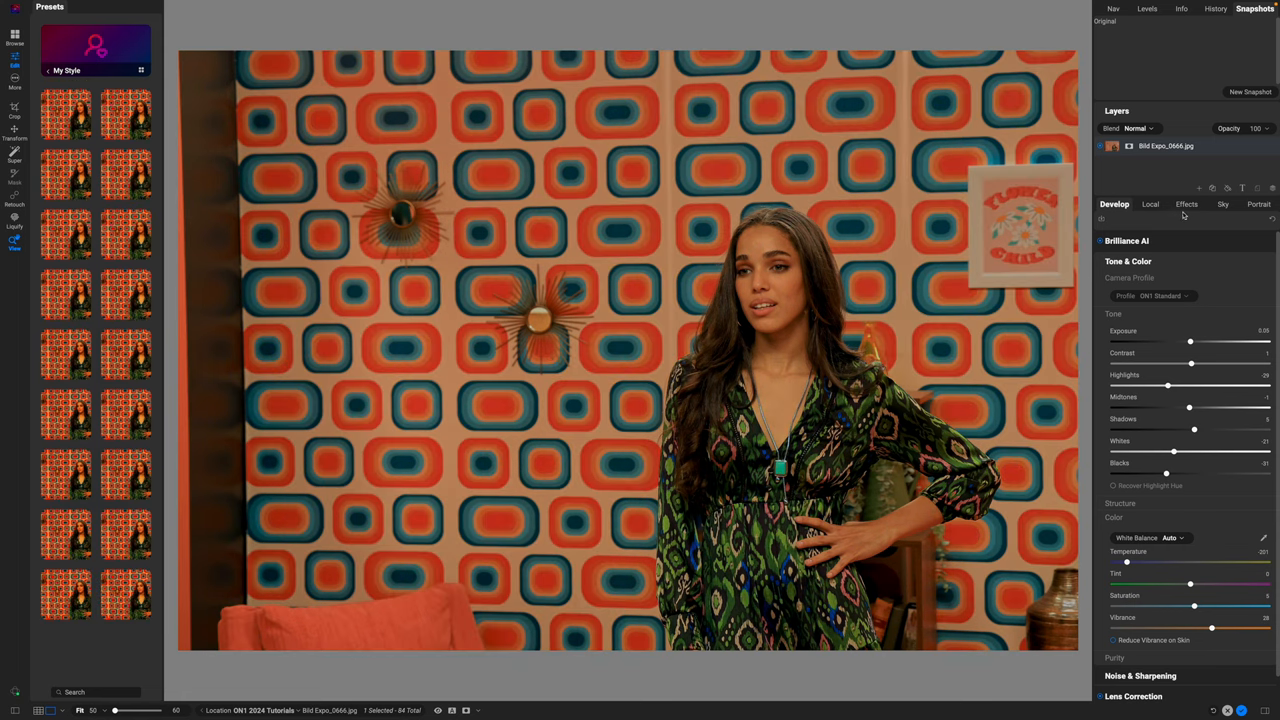
Switch to the empty Effects stack, browse My Style presets, and go back to the style categories.
{"action": "left_click", "coordinate": [1186, 204]}
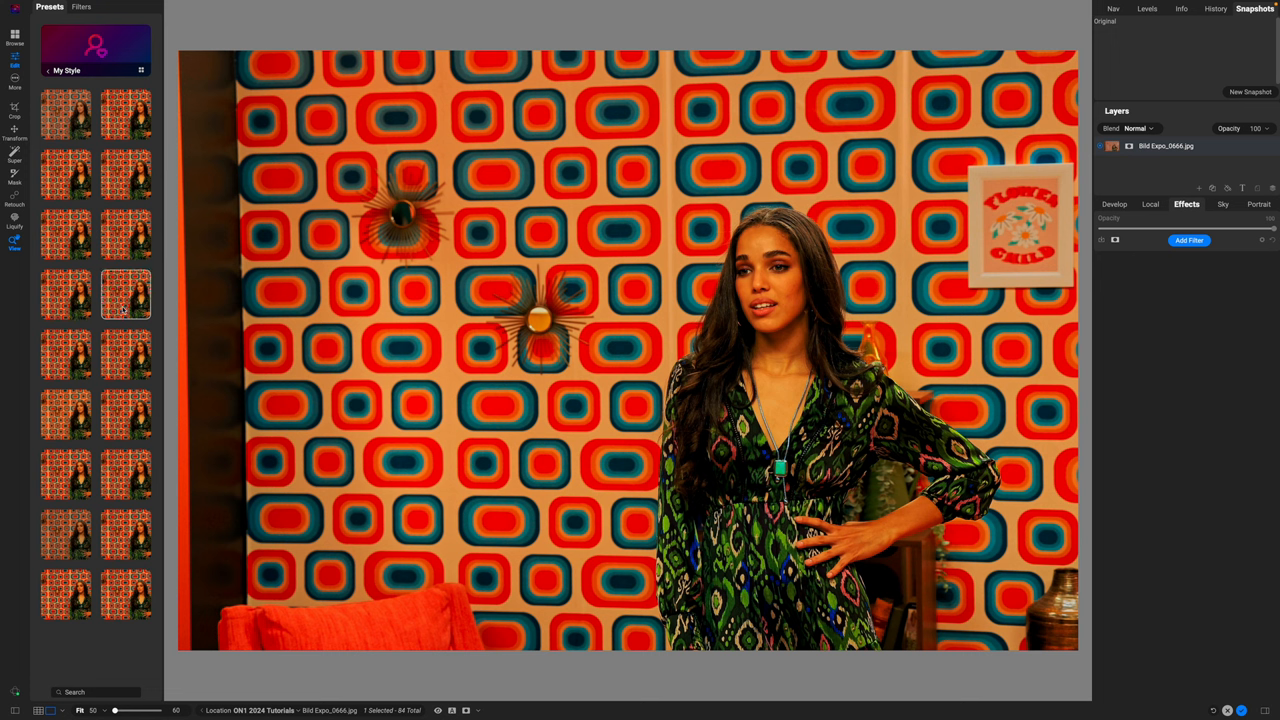
{"action": "left_click", "coordinate": [124, 232]}
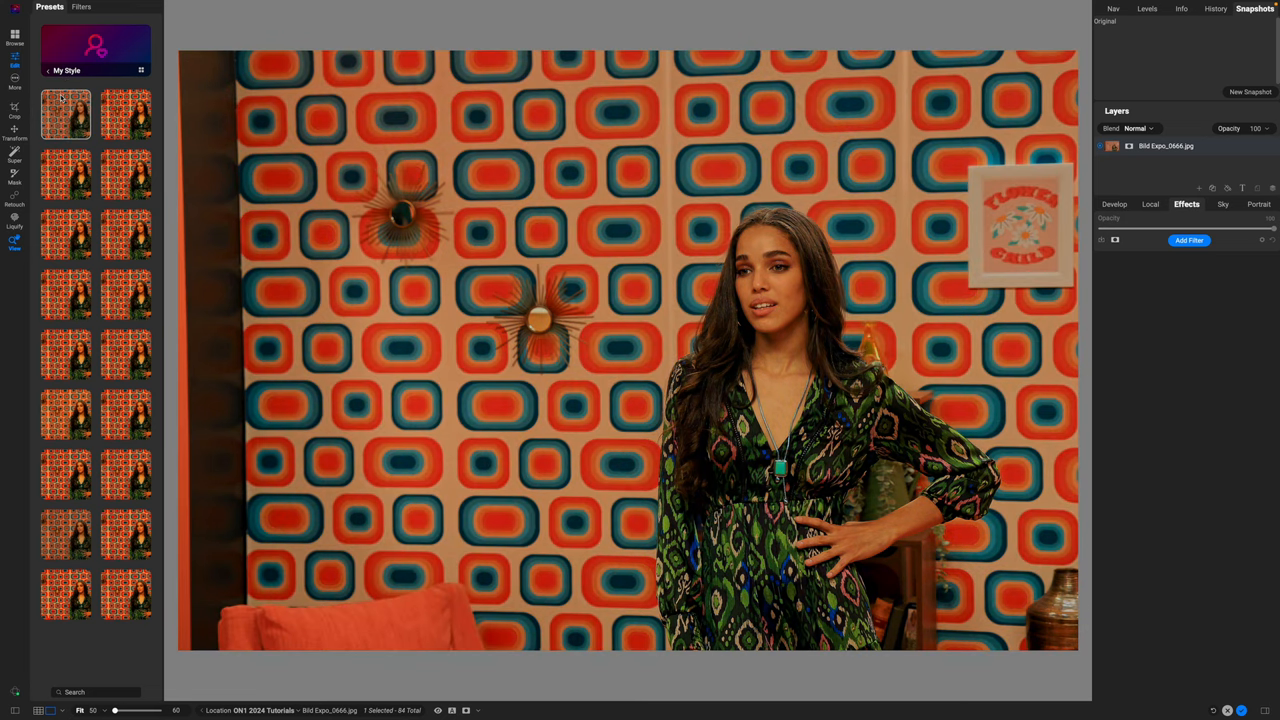
{"action": "left_click", "coordinate": [48, 70]}
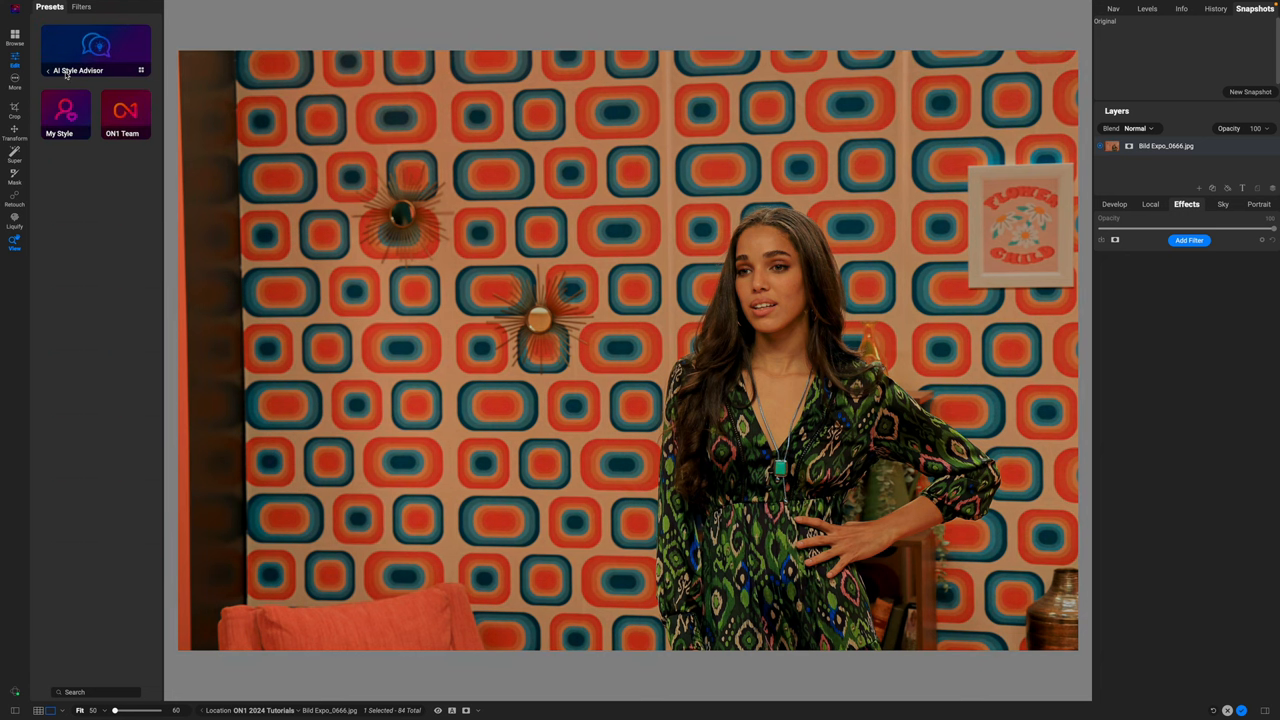
Apply the faded retro preset from the ON1 Team collection, adding vignette, LUT and dynamic contrast.
{"action": "left_click", "coordinate": [96, 112]}
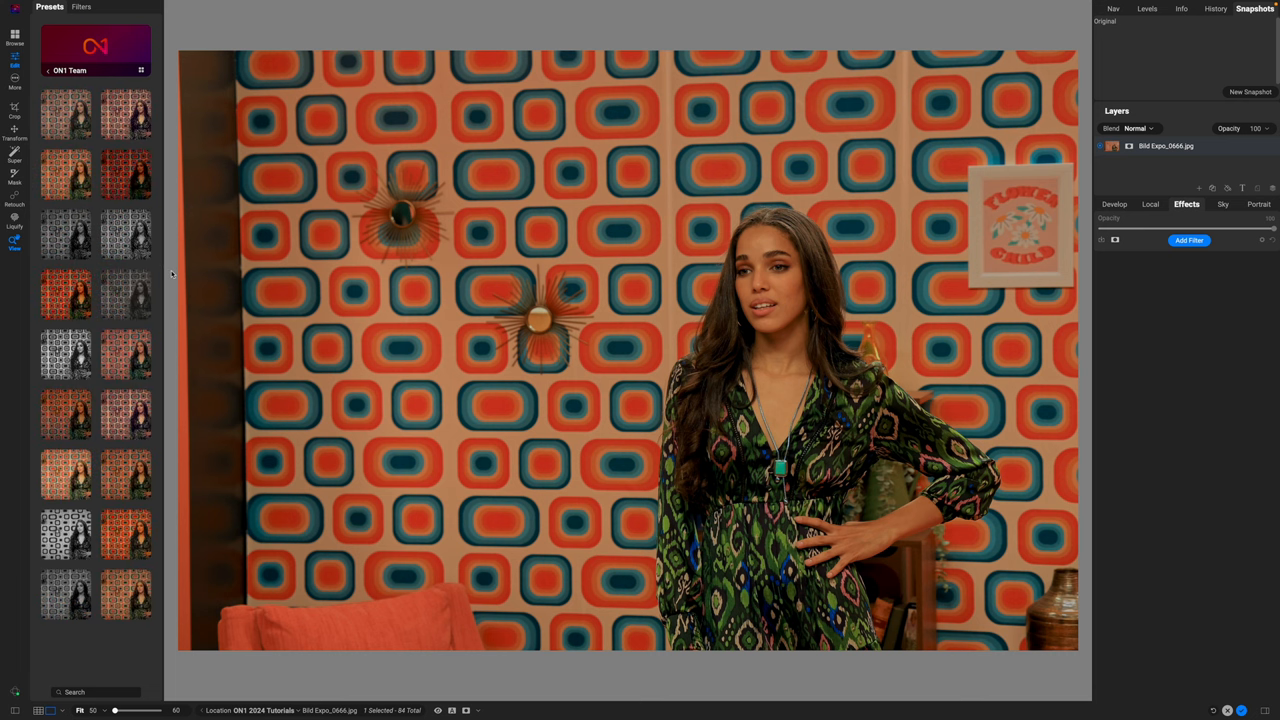
{"action": "mouse_move", "coordinate": [124, 236]}
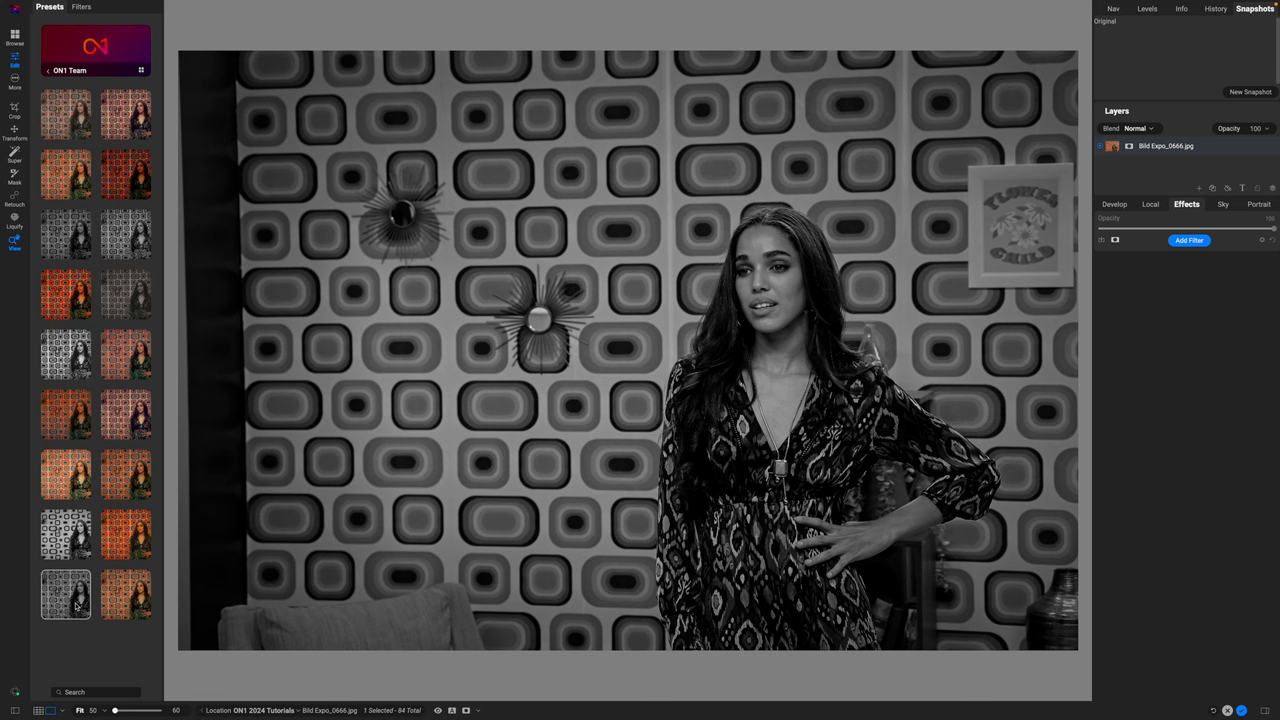
{"action": "left_click", "coordinate": [64, 476]}
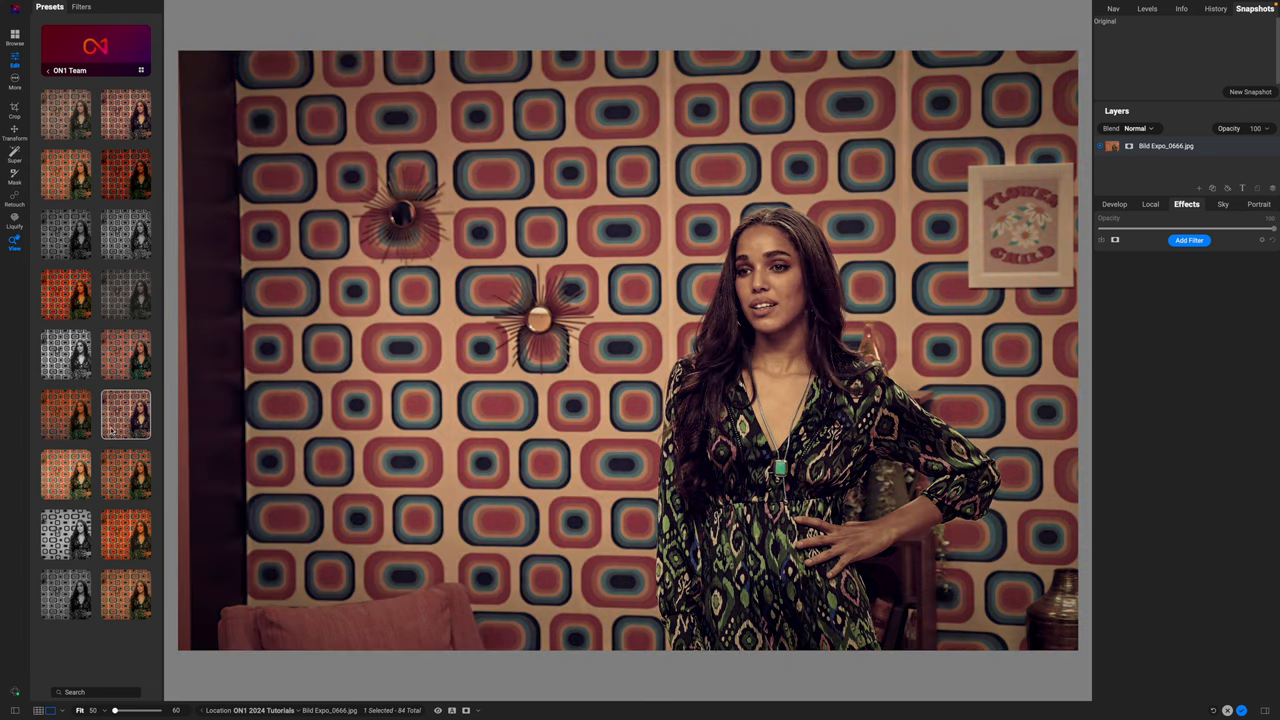
{"action": "left_click", "coordinate": [1188, 240]}
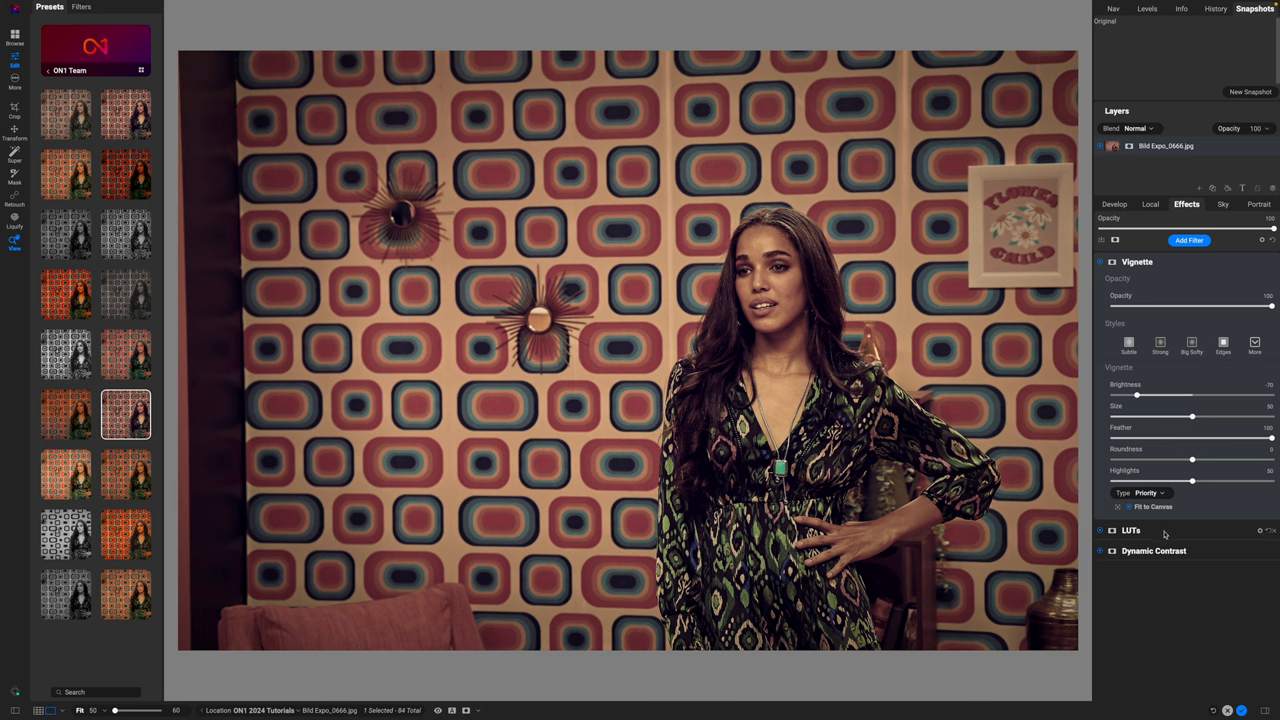
Reduce the preset's LUT filter opacity to restore colour, then show the Develop adjustments.
{"action": "left_click", "coordinate": [1136, 262]}
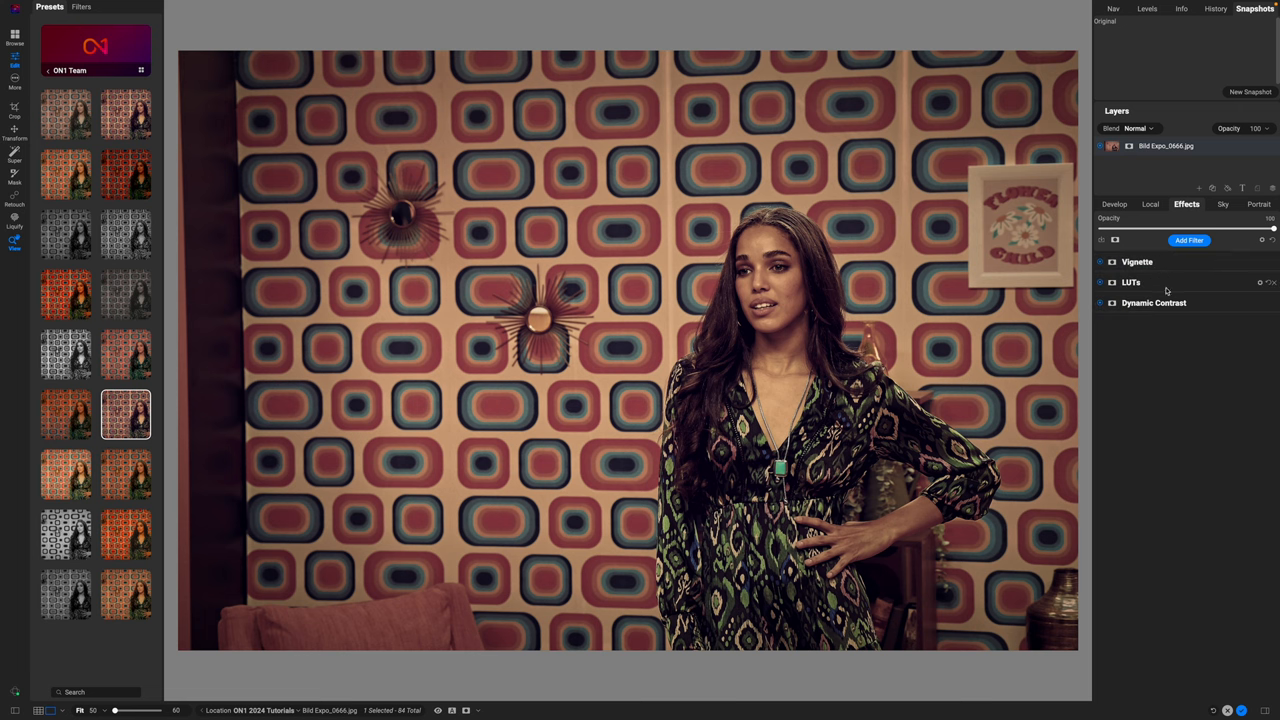
{"action": "left_click", "coordinate": [1132, 282]}
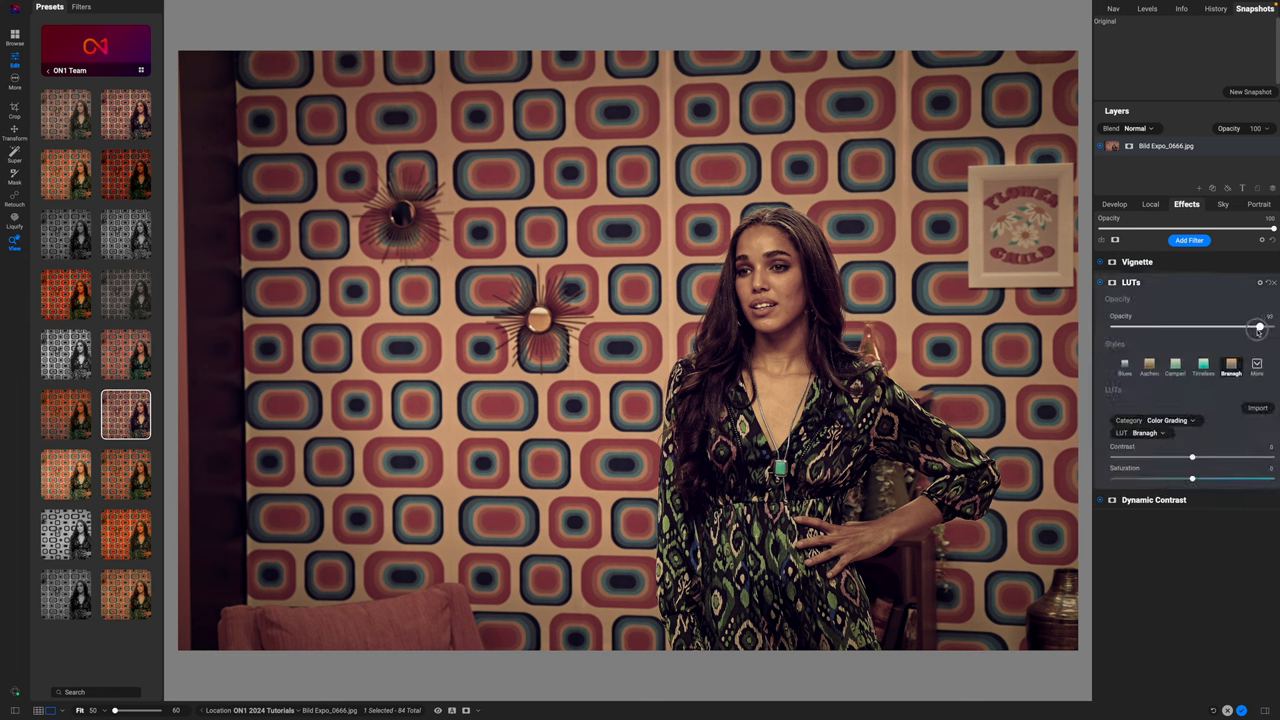
{"action": "left_click_drag", "start_coordinate": [1260, 328], "coordinate": [1210, 328]}
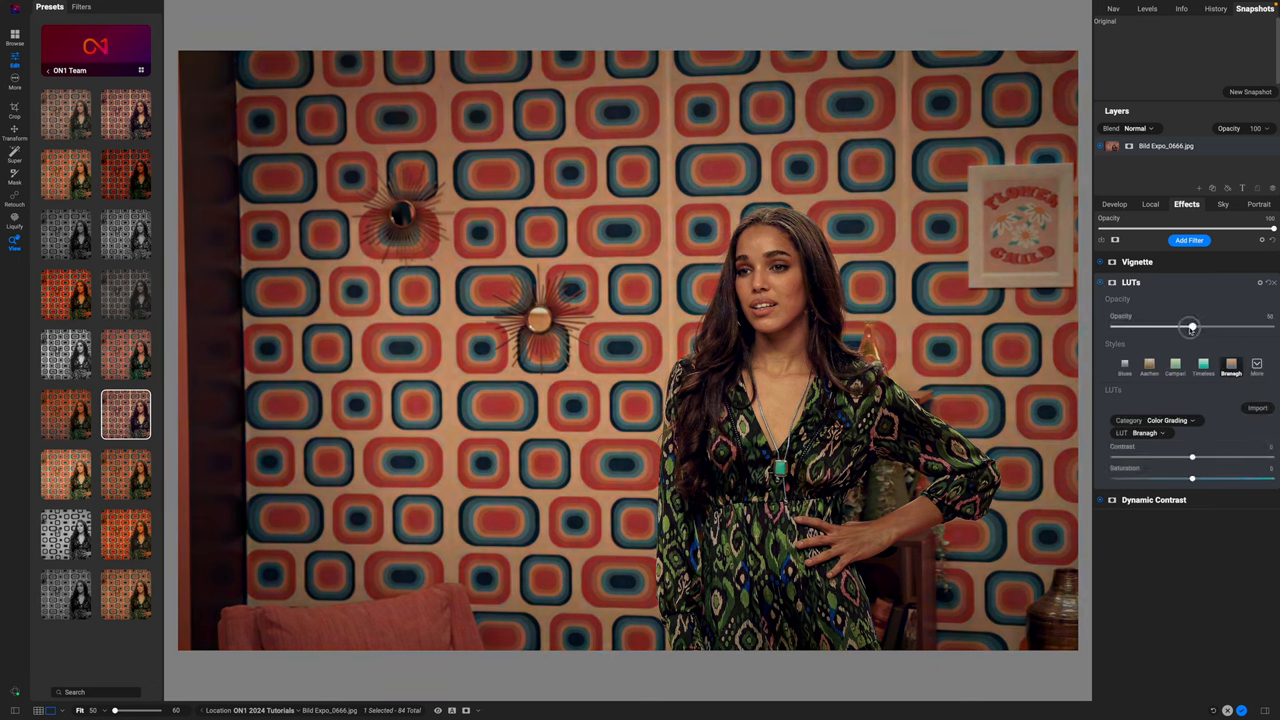
{"action": "left_click_drag", "start_coordinate": [1190, 328], "coordinate": [1164, 328]}
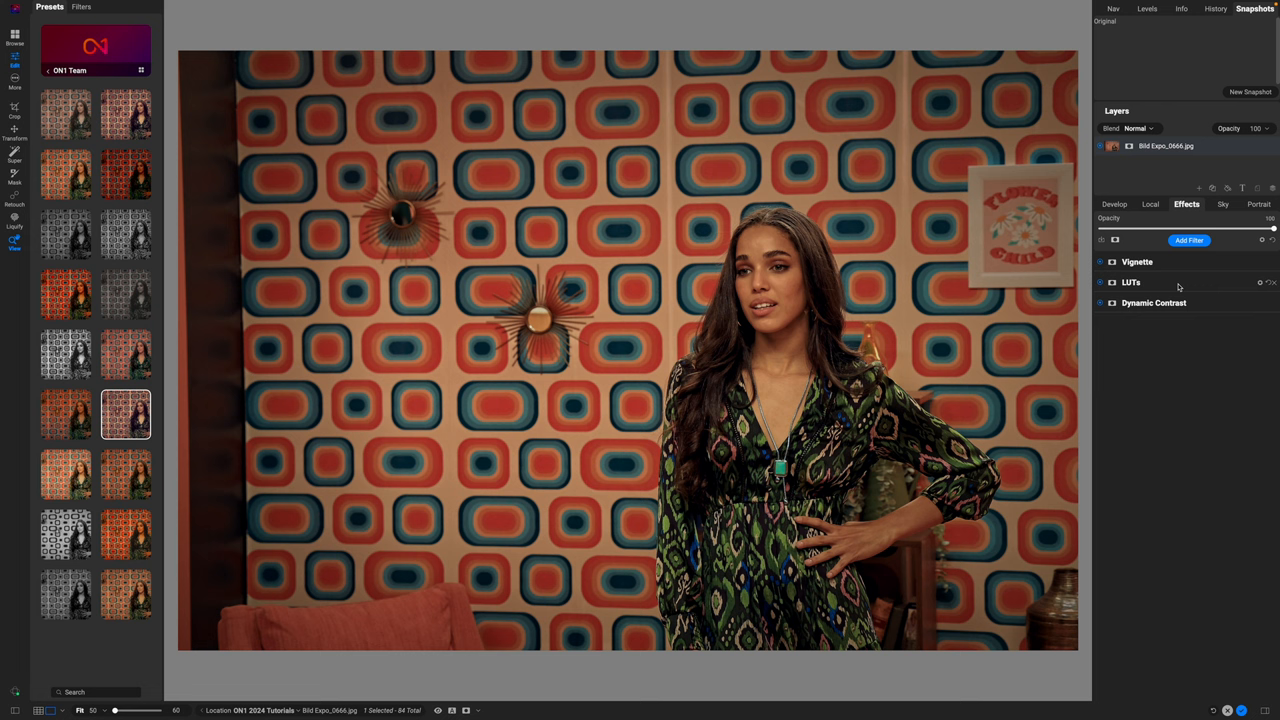
{"action": "mouse_move", "coordinate": [1132, 216]}
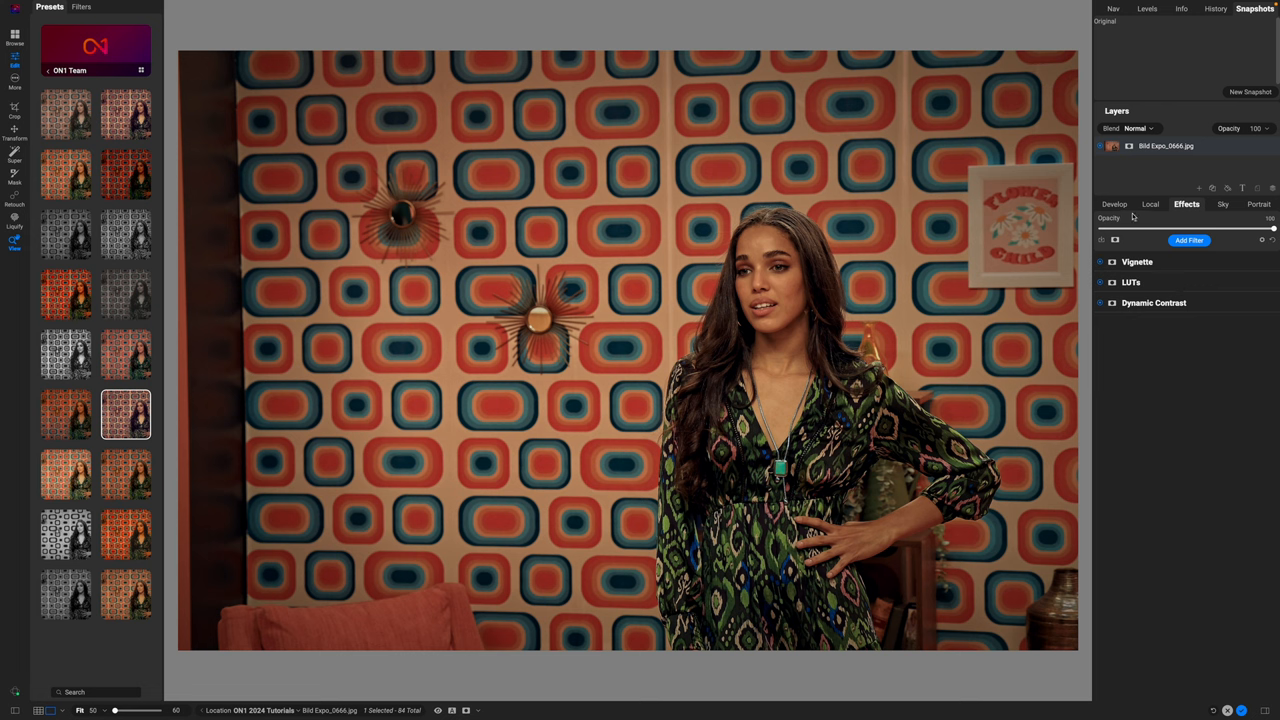
{"action": "left_click", "coordinate": [1114, 204]}
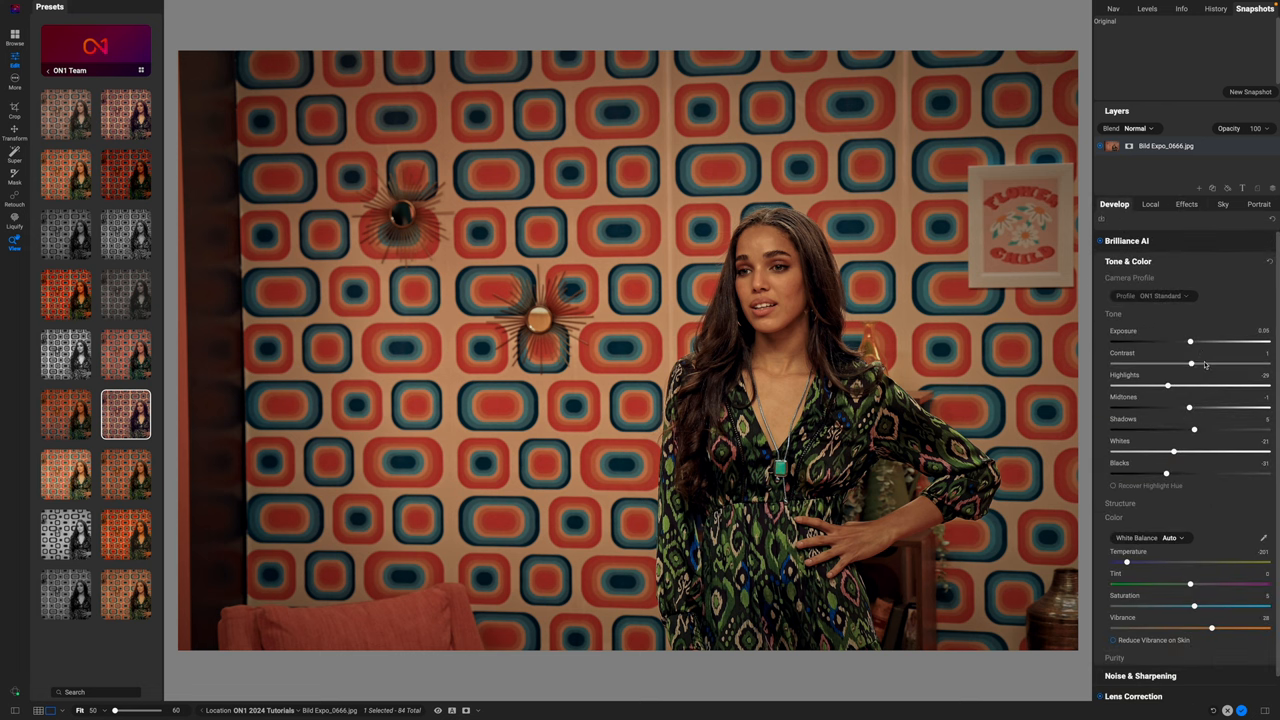
Give Highlights and Shadows a small tweak, then return to the effects stack.
{"action": "left_click_drag", "start_coordinate": [1190, 340], "coordinate": [1196, 340]}
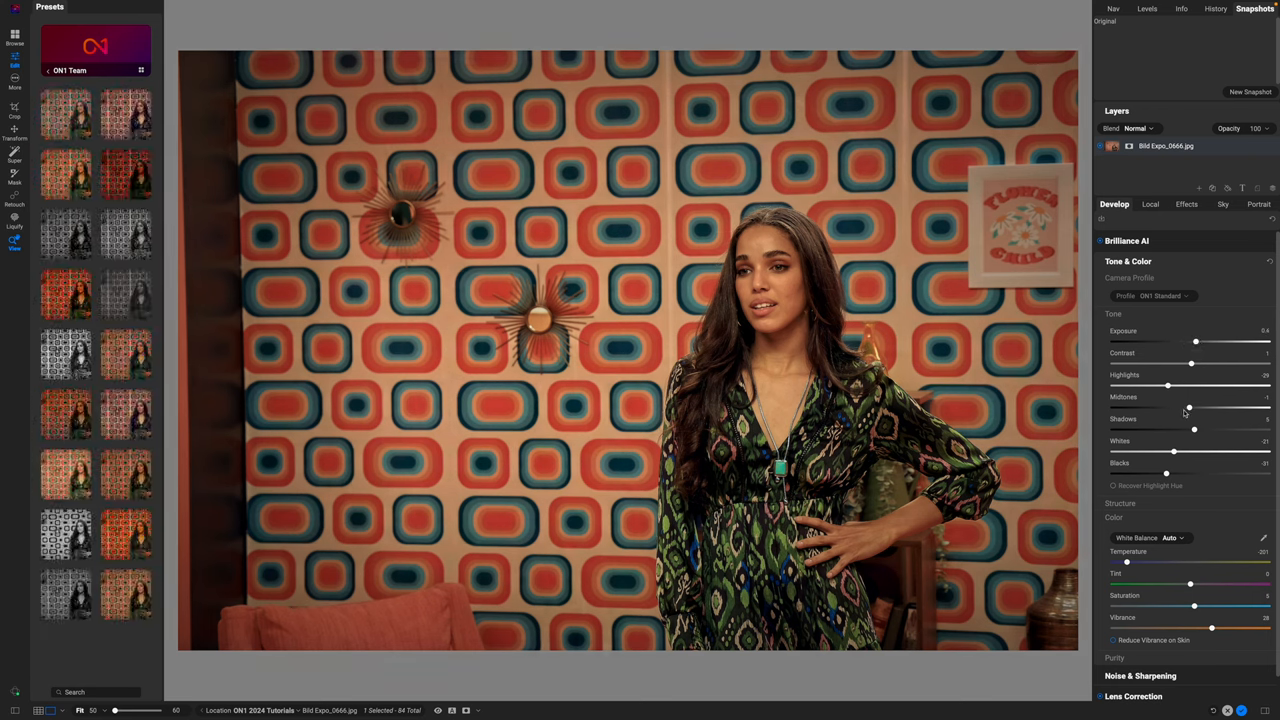
{"action": "left_click_drag", "start_coordinate": [1188, 408], "coordinate": [1192, 408]}
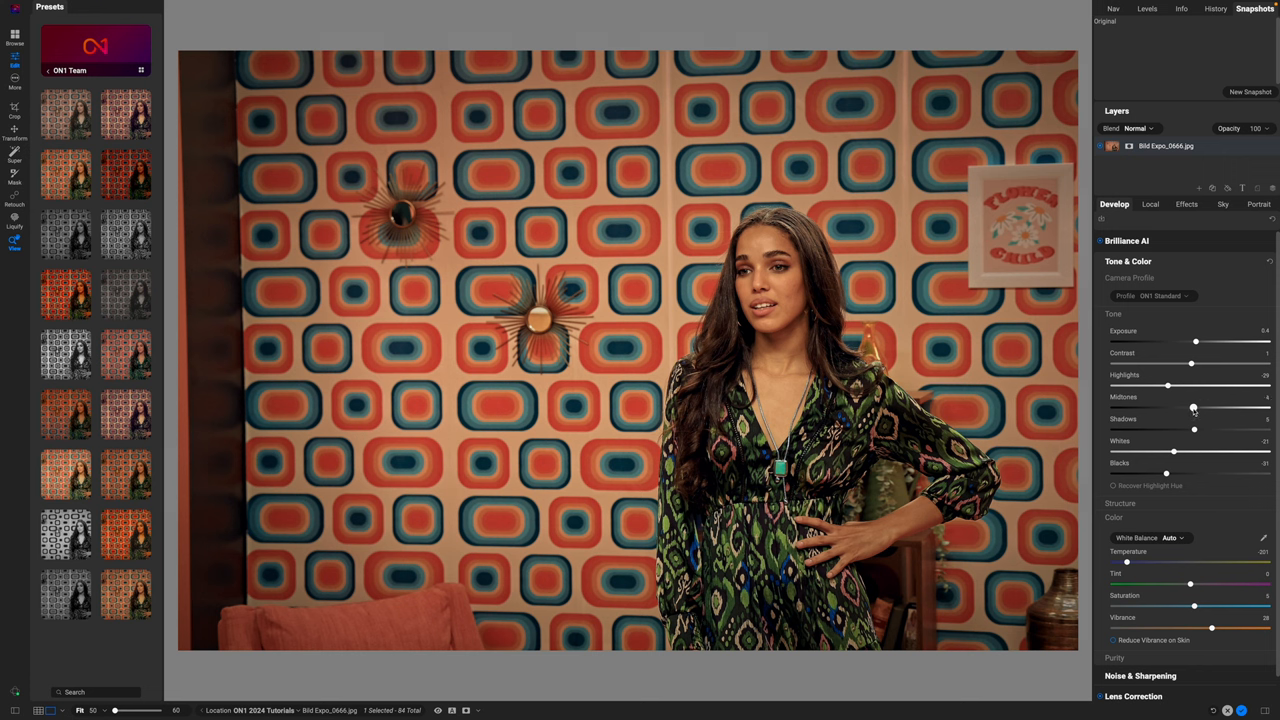
{"action": "mouse_move", "coordinate": [1192, 408]}
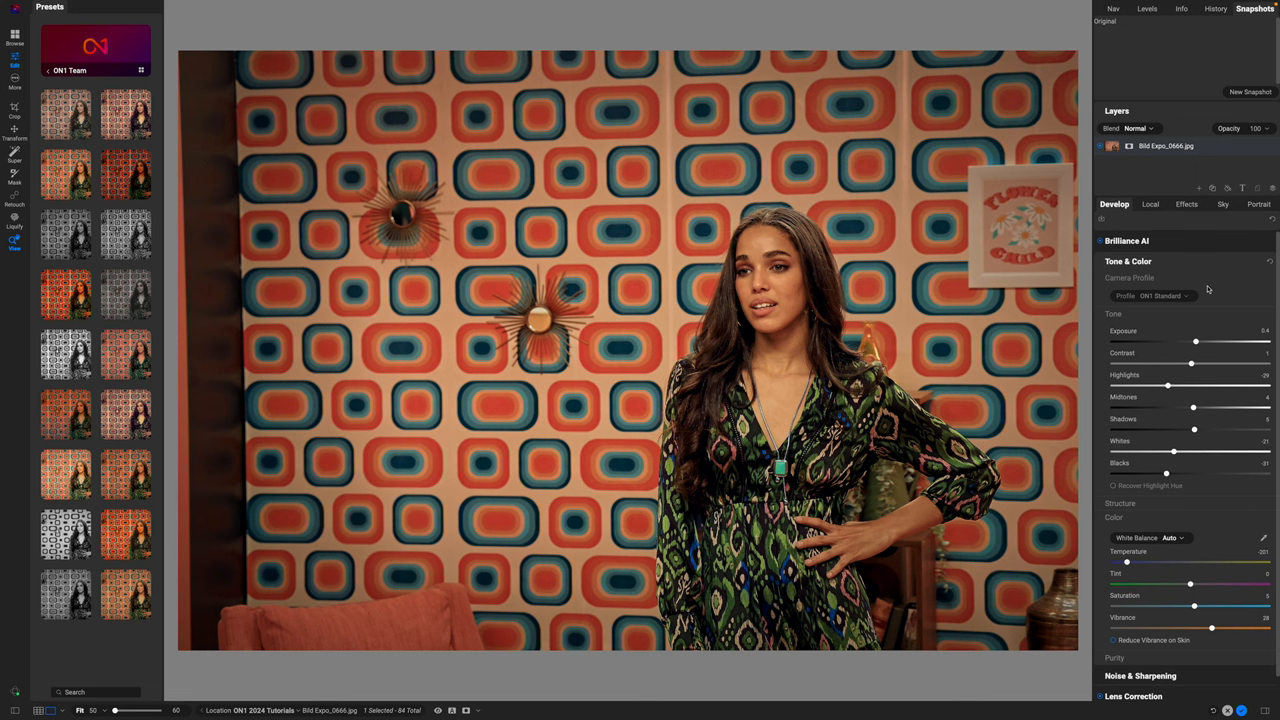
{"action": "left_click", "coordinate": [1186, 204]}
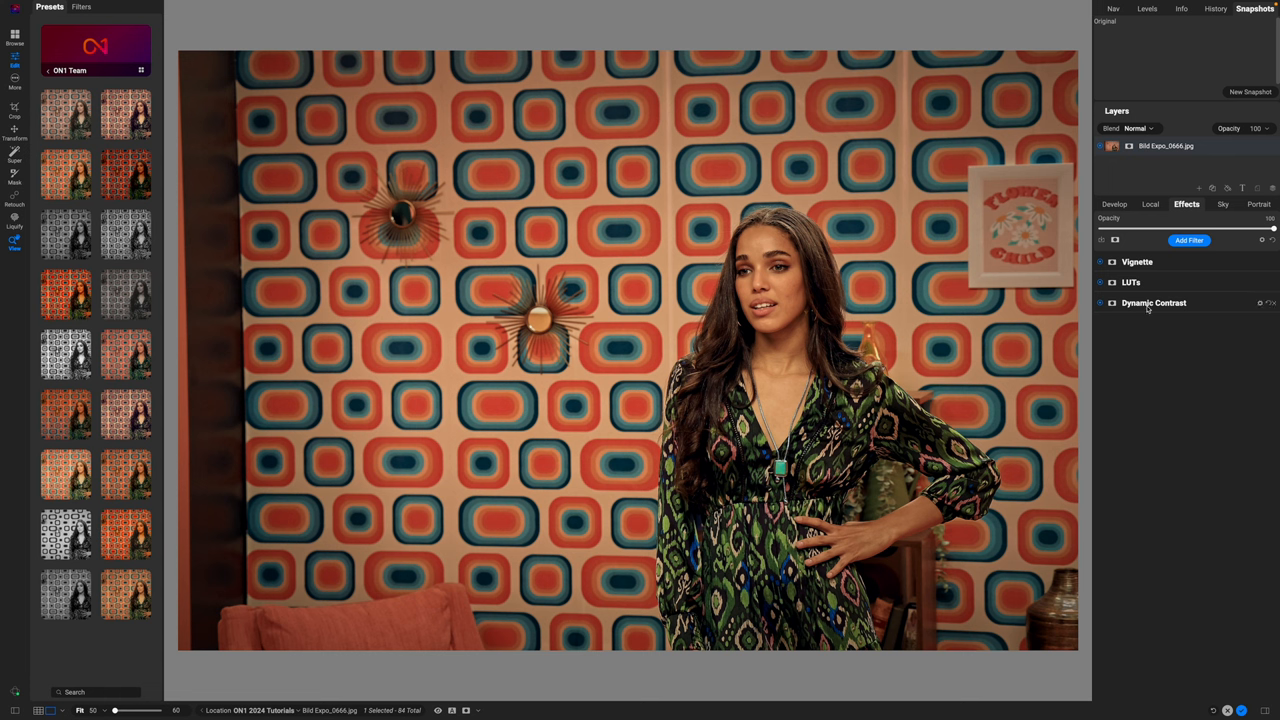
Expand the Dynamic Contrast filter and pull one of its tone sliders down slightly.
{"action": "left_click", "coordinate": [1154, 304]}
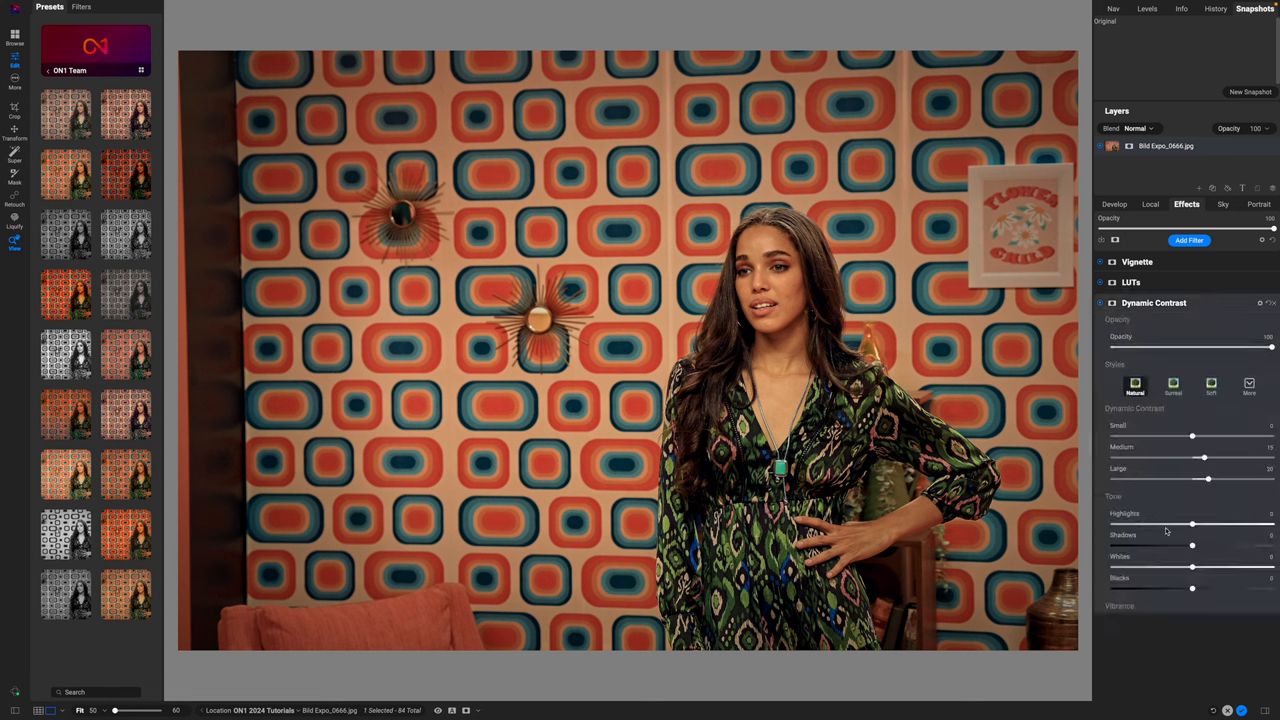
{"action": "left_click_drag", "start_coordinate": [1192, 524], "coordinate": [1160, 524]}
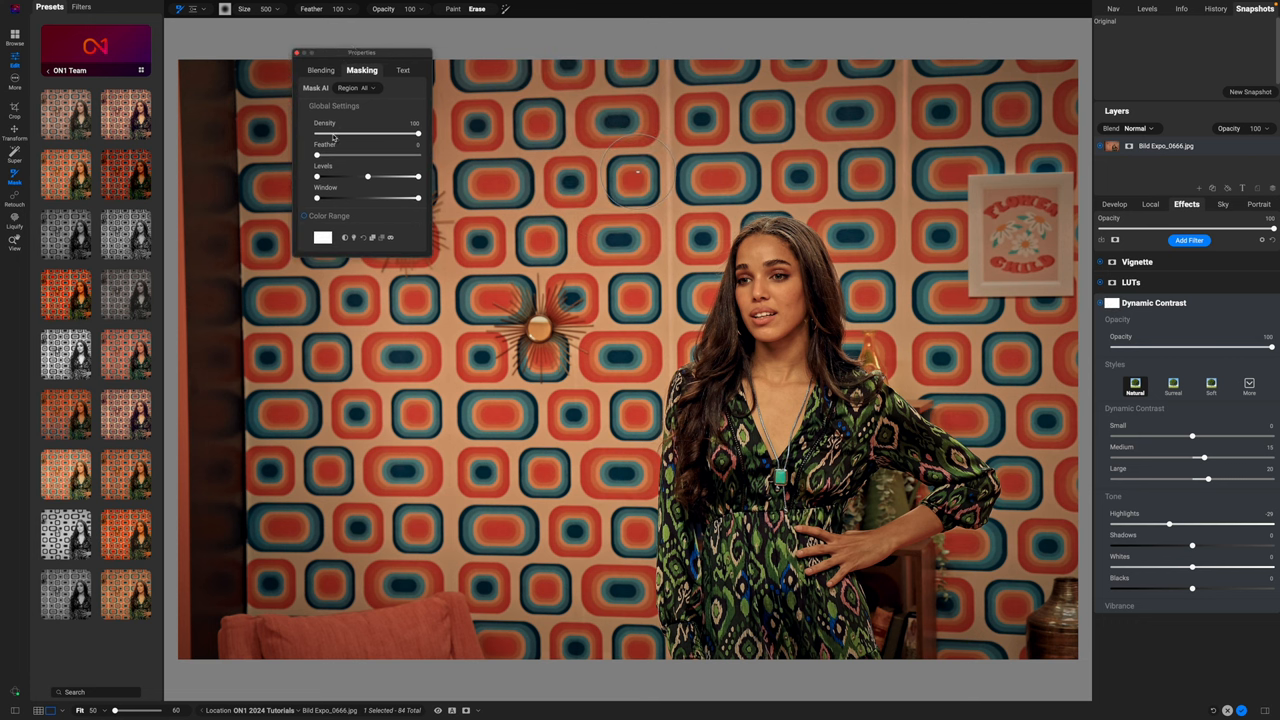
{"action": "mouse_move", "coordinate": [320, 160]}
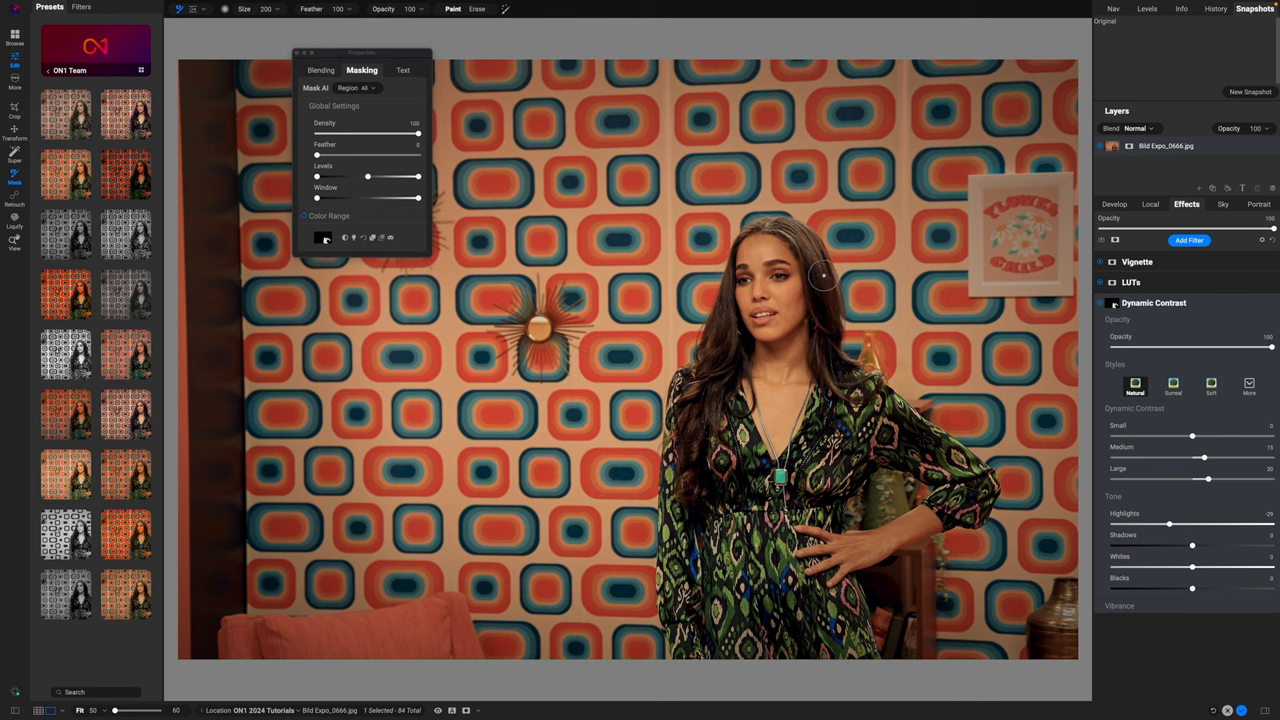
{"action": "mouse_move", "coordinate": [636, 248]}
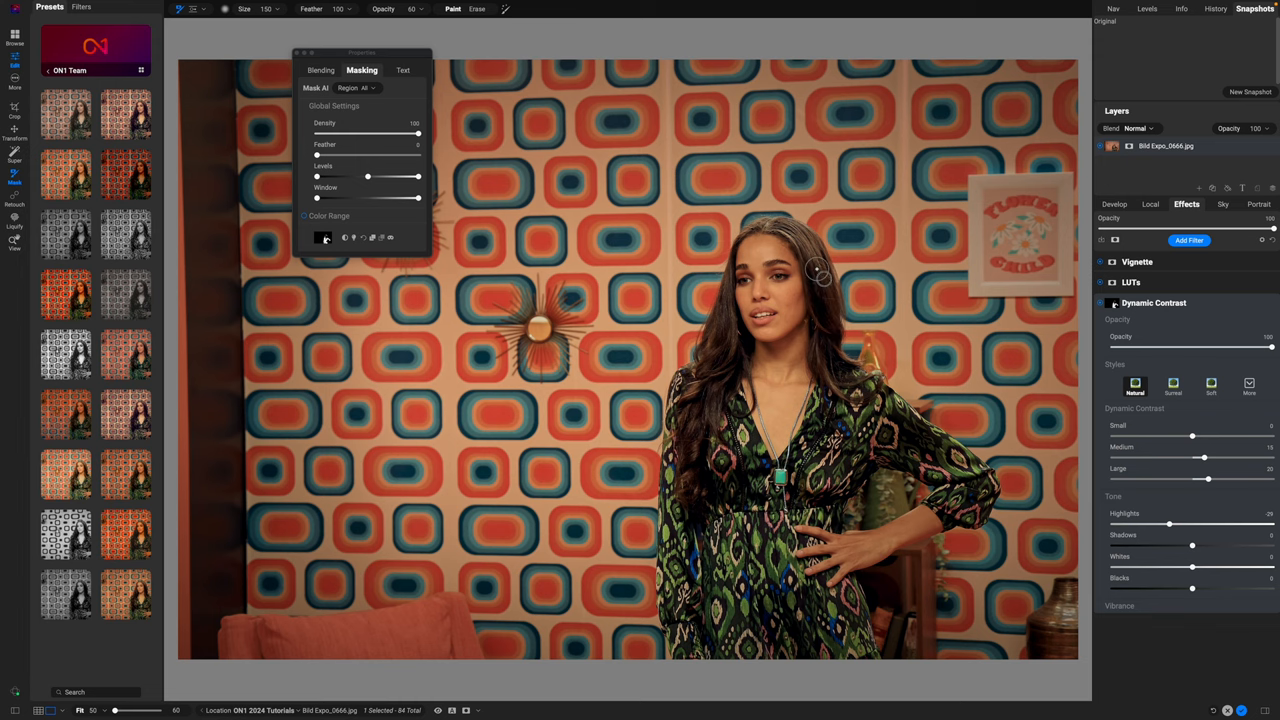
{"action": "mouse_move", "coordinate": [824, 378]}
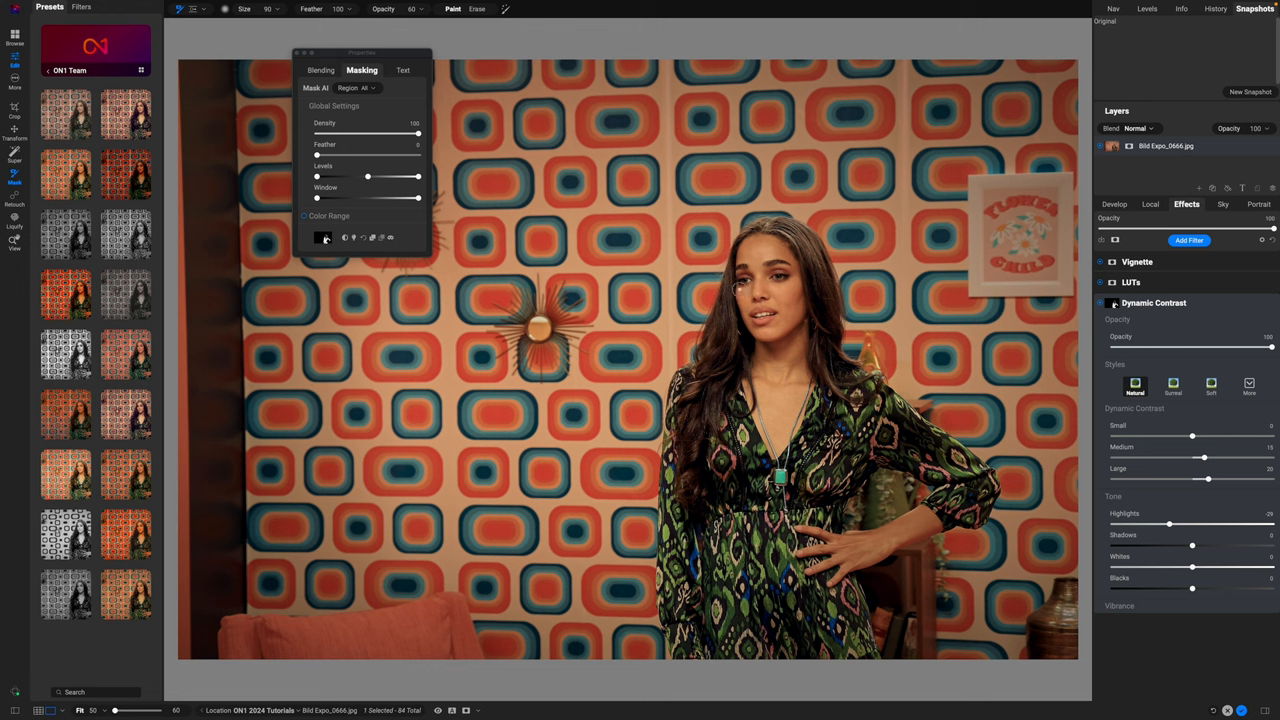
{"action": "mouse_move", "coordinate": [1220, 300]}
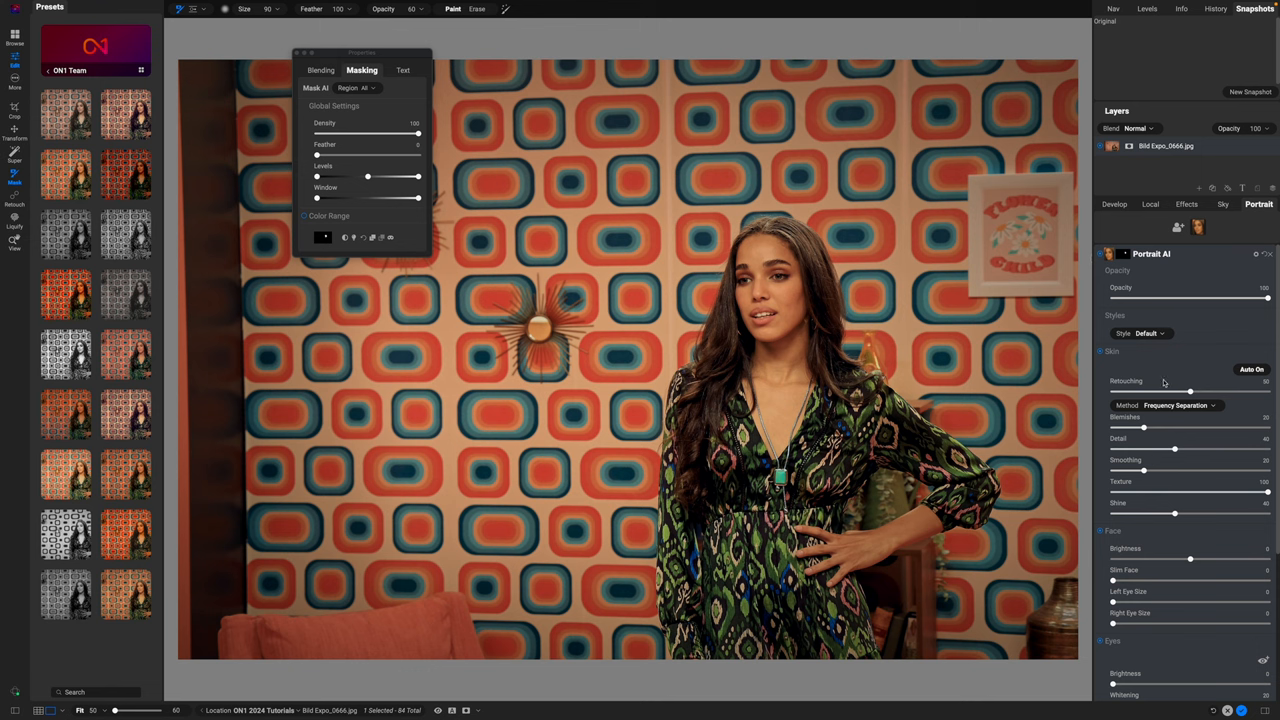
{"action": "mouse_move", "coordinate": [1190, 388]}
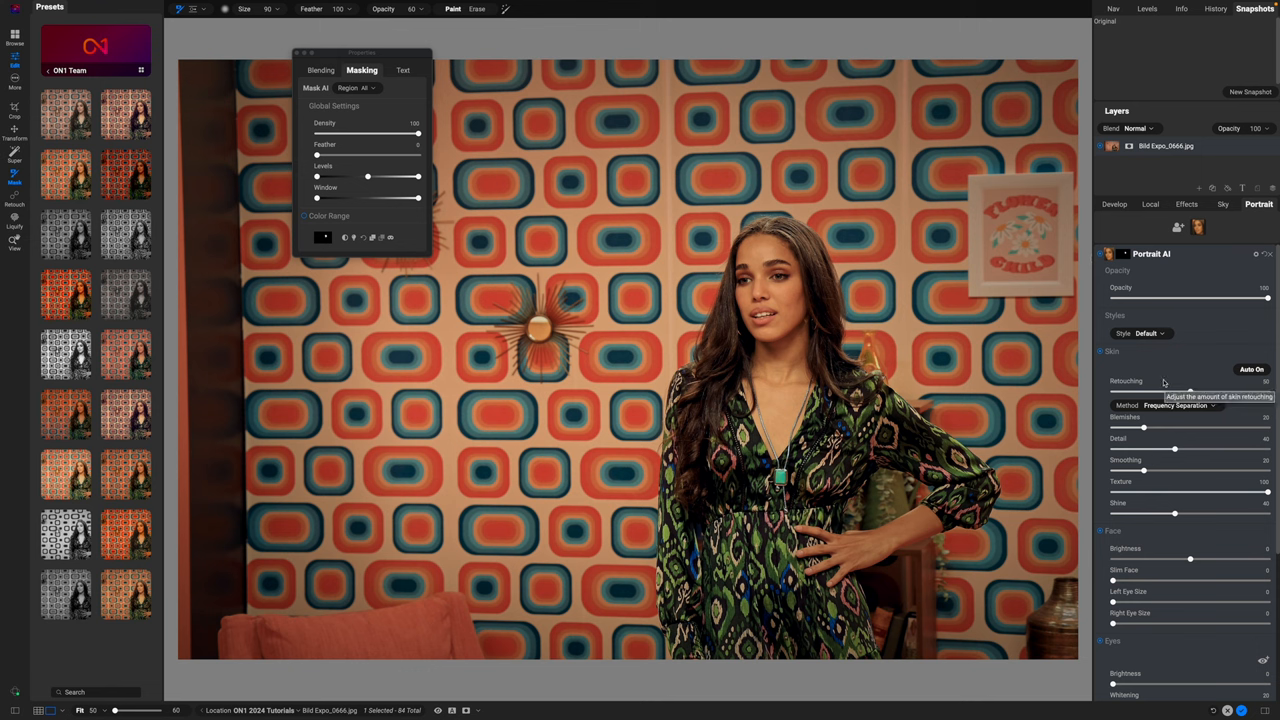
{"action": "mouse_move", "coordinate": [1178, 478]}
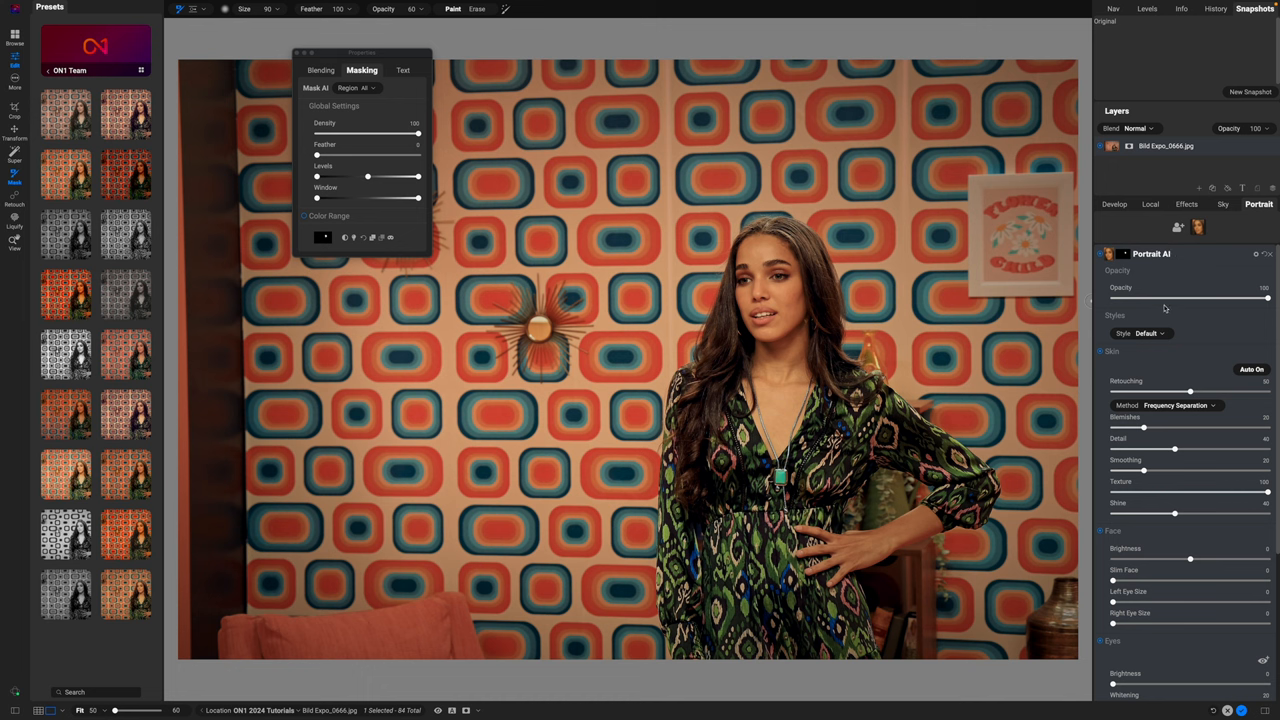
Raise Portrait AI eye Brightness and Whitening on the woman's eyes.
{"action": "scroll", "scroll_direction": "down", "scroll_amount": 3}
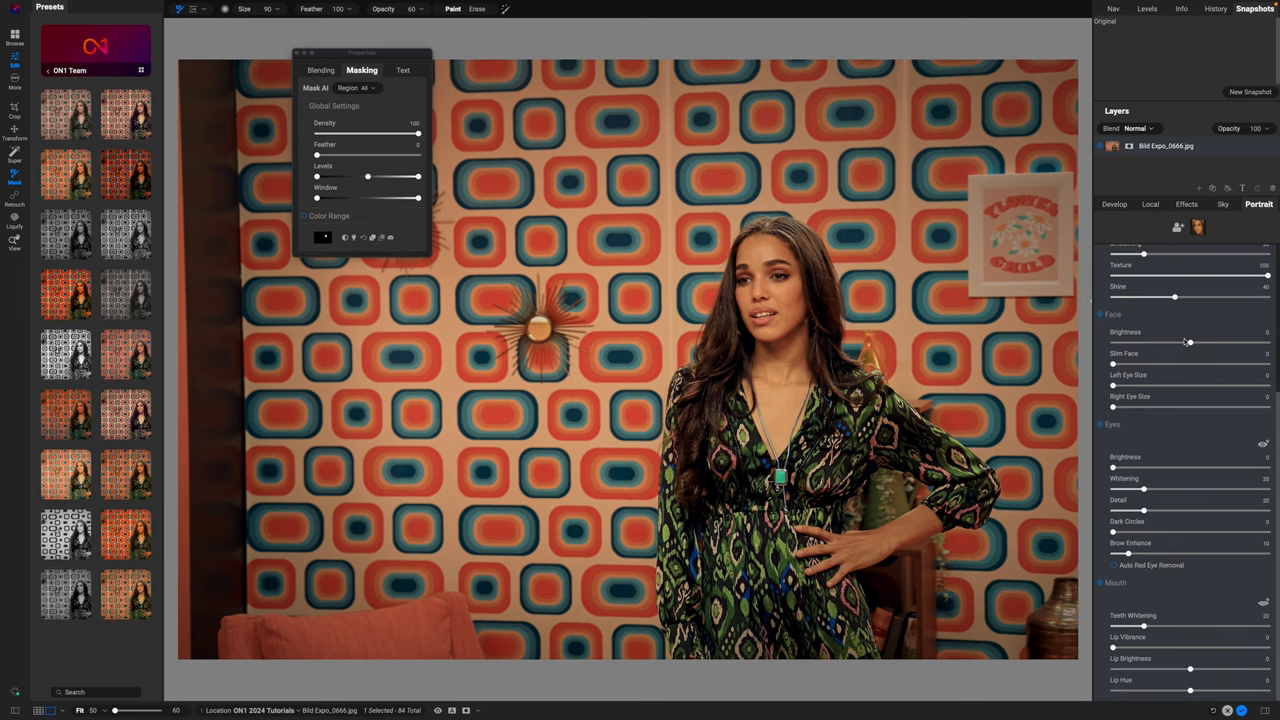
{"action": "mouse_move", "coordinate": [1212, 538]}
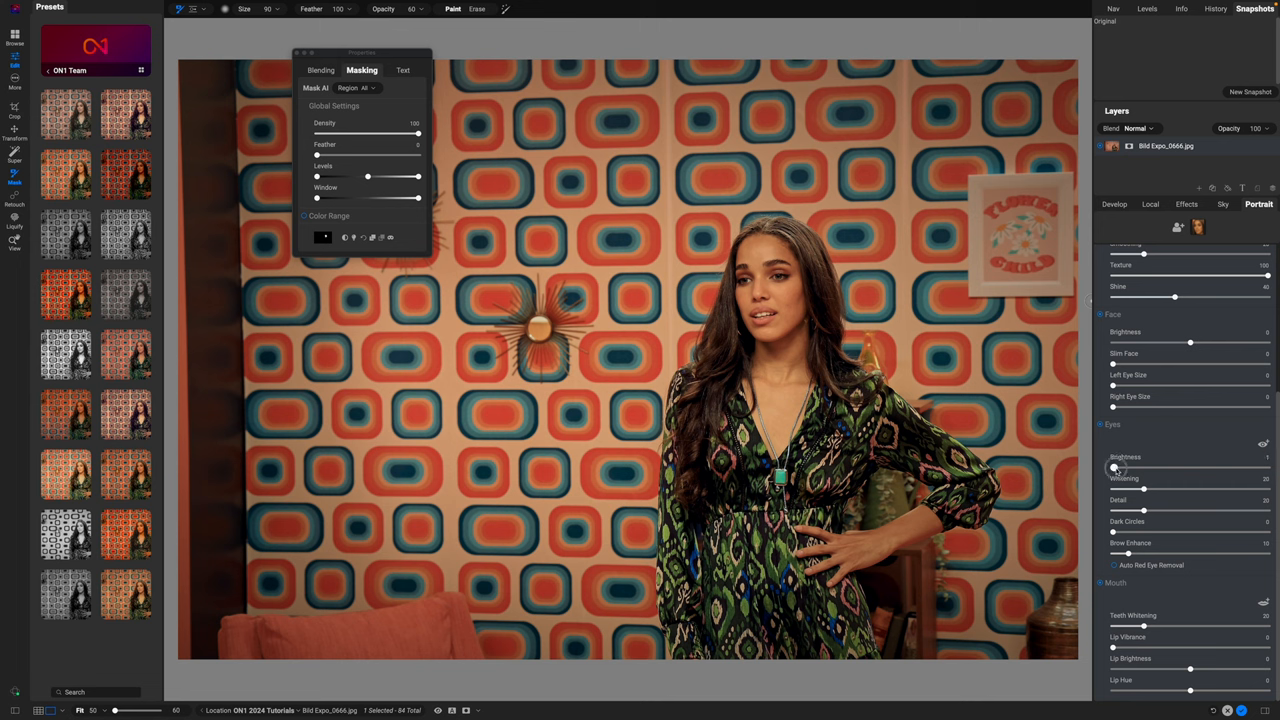
{"action": "left_click_drag", "start_coordinate": [1112, 468], "coordinate": [1132, 468]}
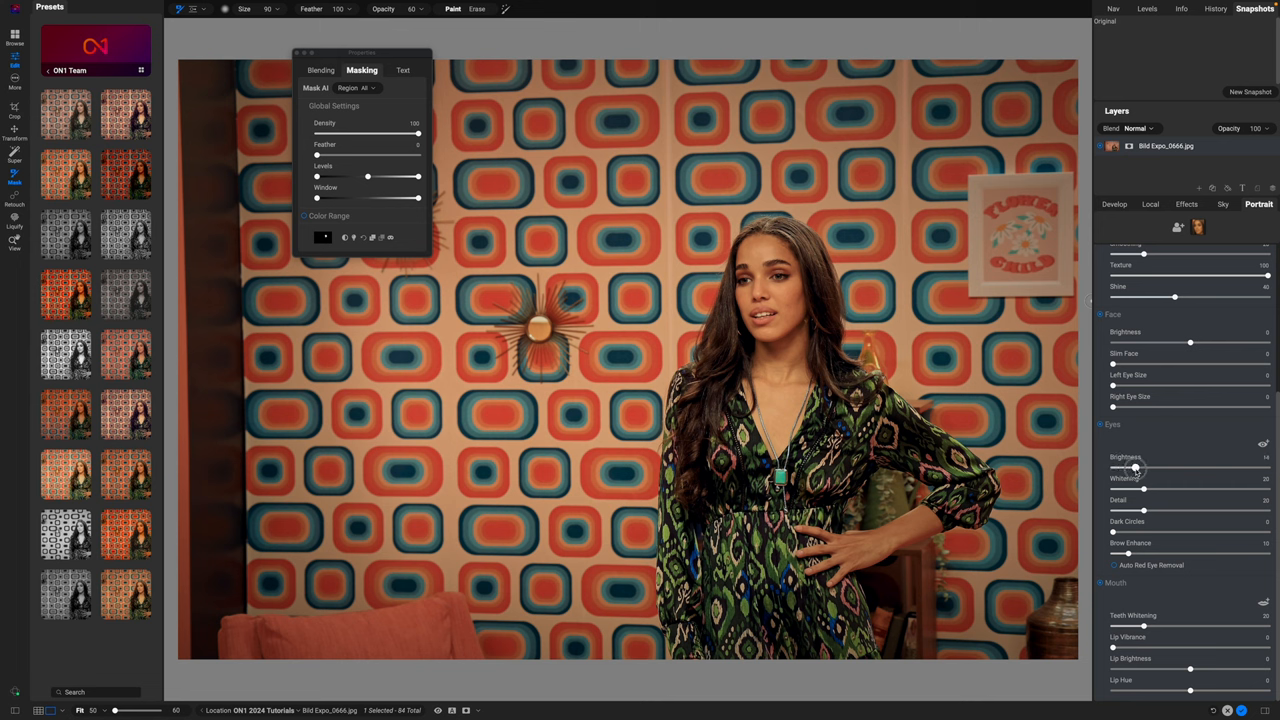
{"action": "left_click_drag", "start_coordinate": [1132, 468], "coordinate": [1144, 468]}
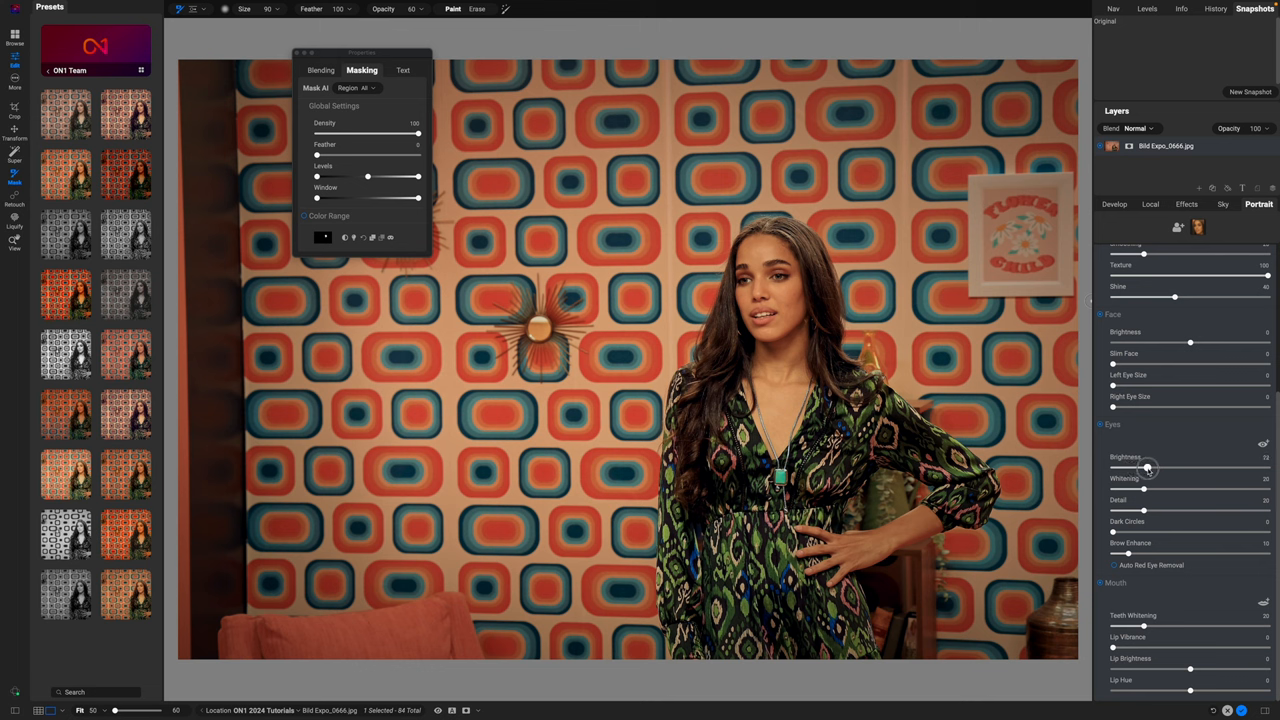
{"action": "left_click_drag", "start_coordinate": [1148, 468], "coordinate": [1138, 468]}
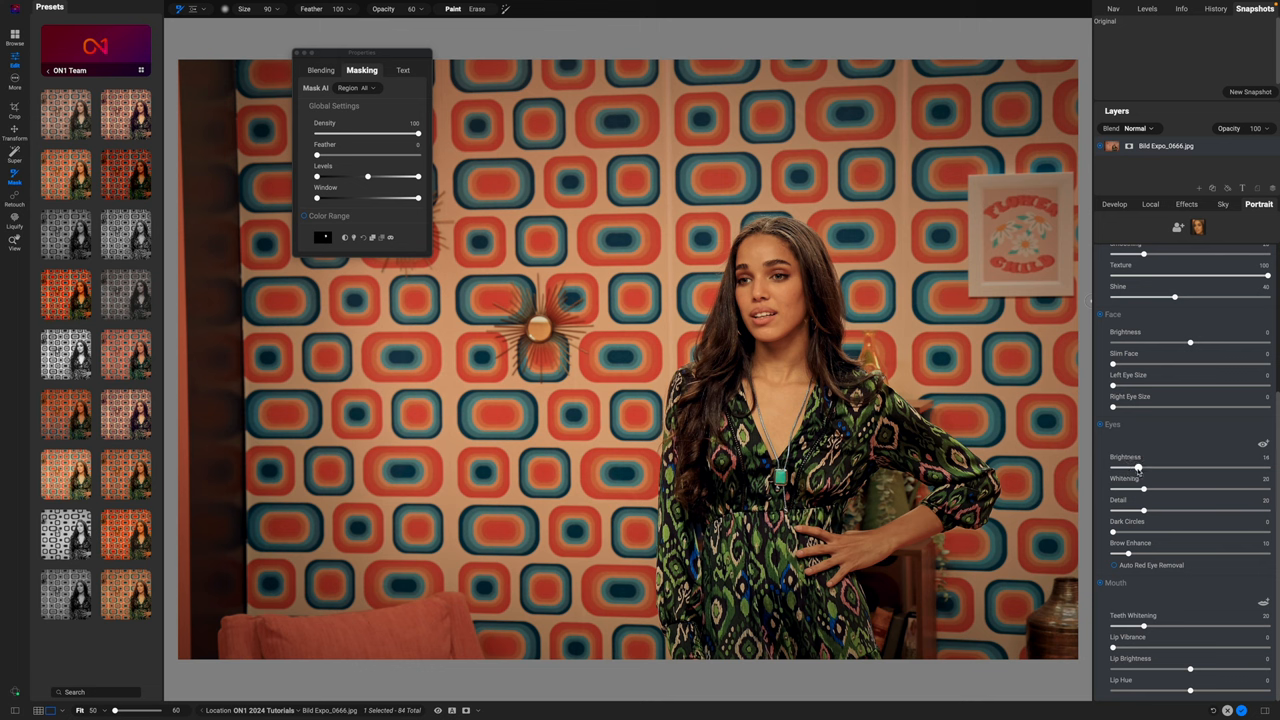
{"action": "left_click_drag", "start_coordinate": [1156, 488], "coordinate": [1148, 488]}
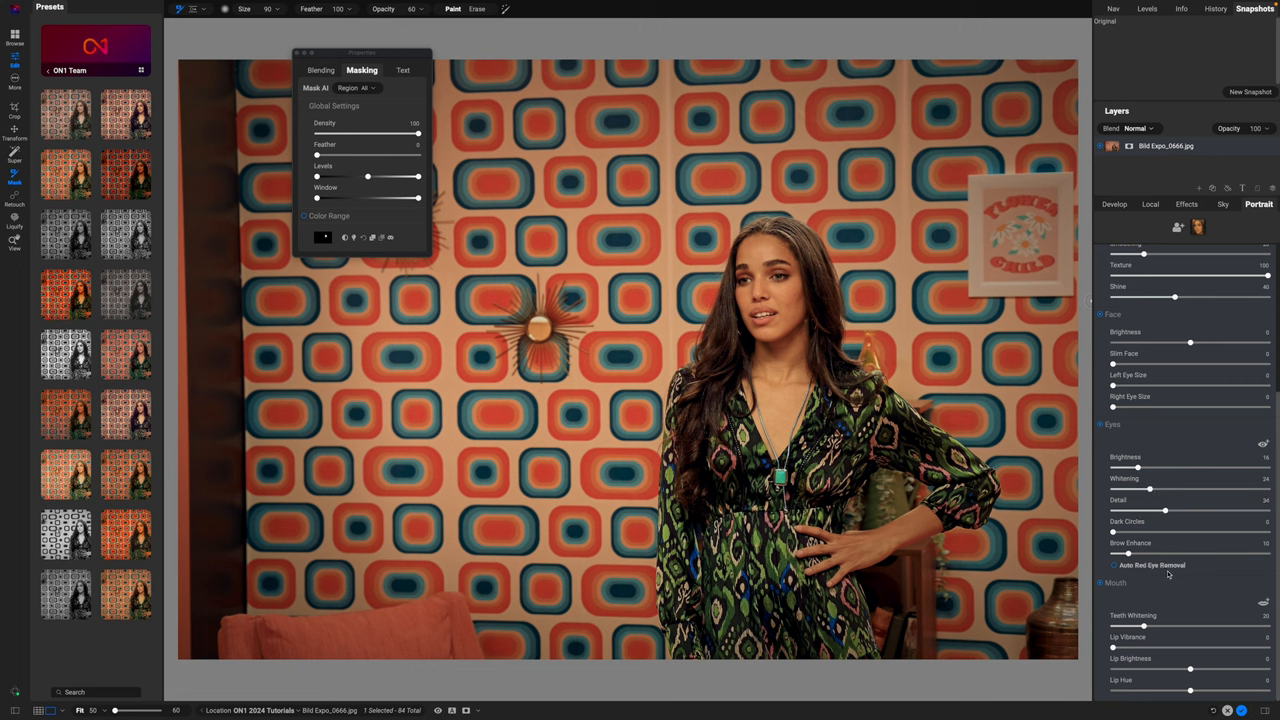
Strengthen the woman's brows with the Brow Enhance slider.
{"action": "left_click_drag", "start_coordinate": [1128, 552], "coordinate": [1176, 552]}
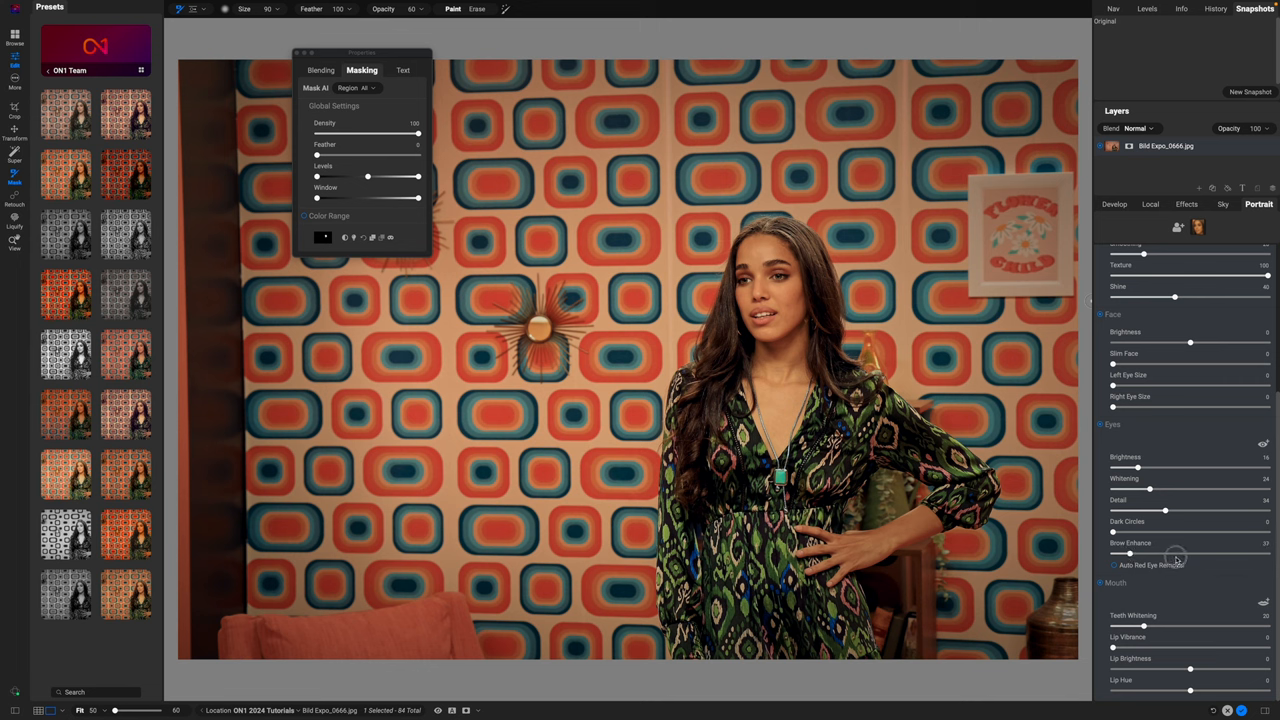
{"action": "left_click_drag", "start_coordinate": [1130, 552], "coordinate": [1178, 552]}
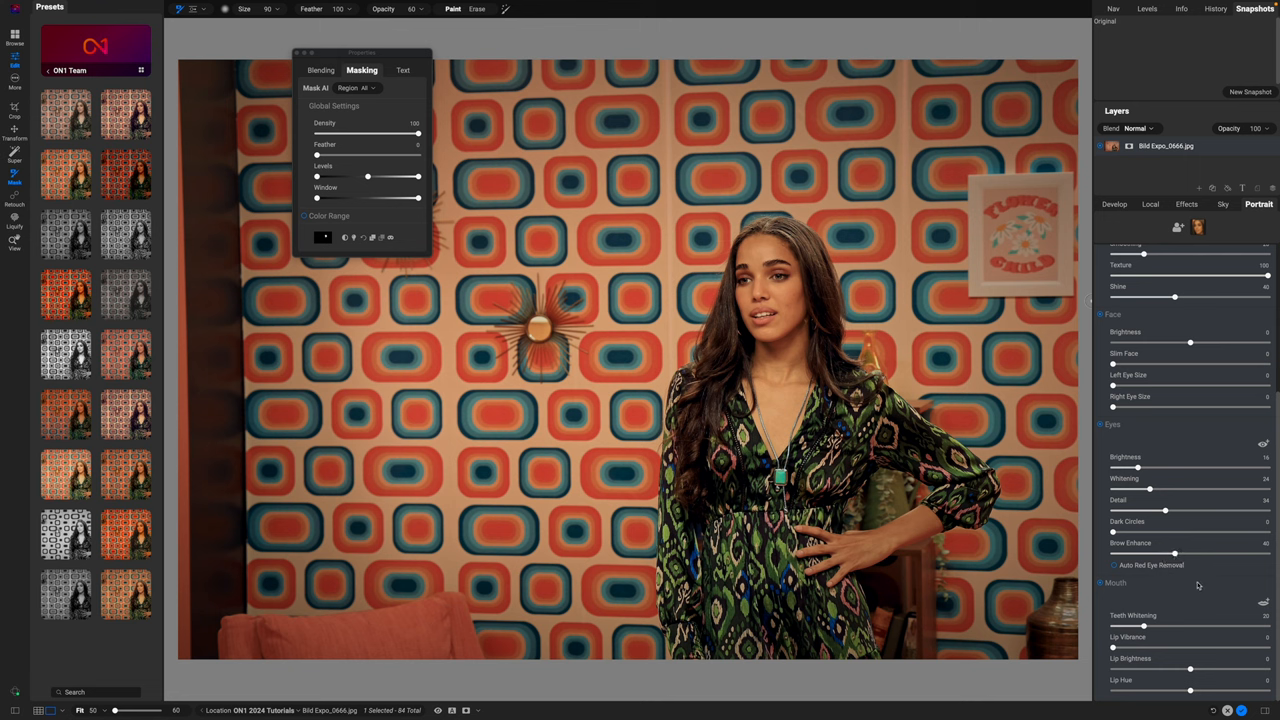
{"action": "mouse_move", "coordinate": [1168, 624]}
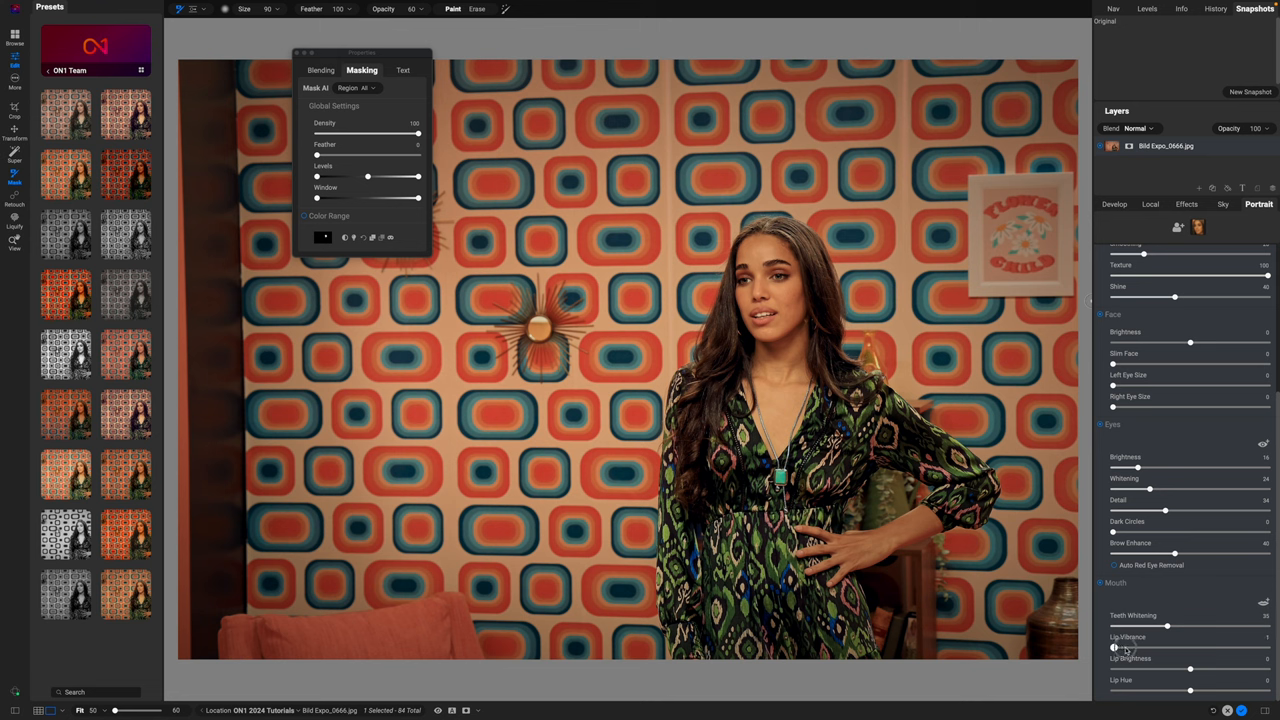
Increase Lip Vibrance in Portrait AI's Mouth section.
{"action": "left_click_drag", "start_coordinate": [1114, 648], "coordinate": [1170, 648]}
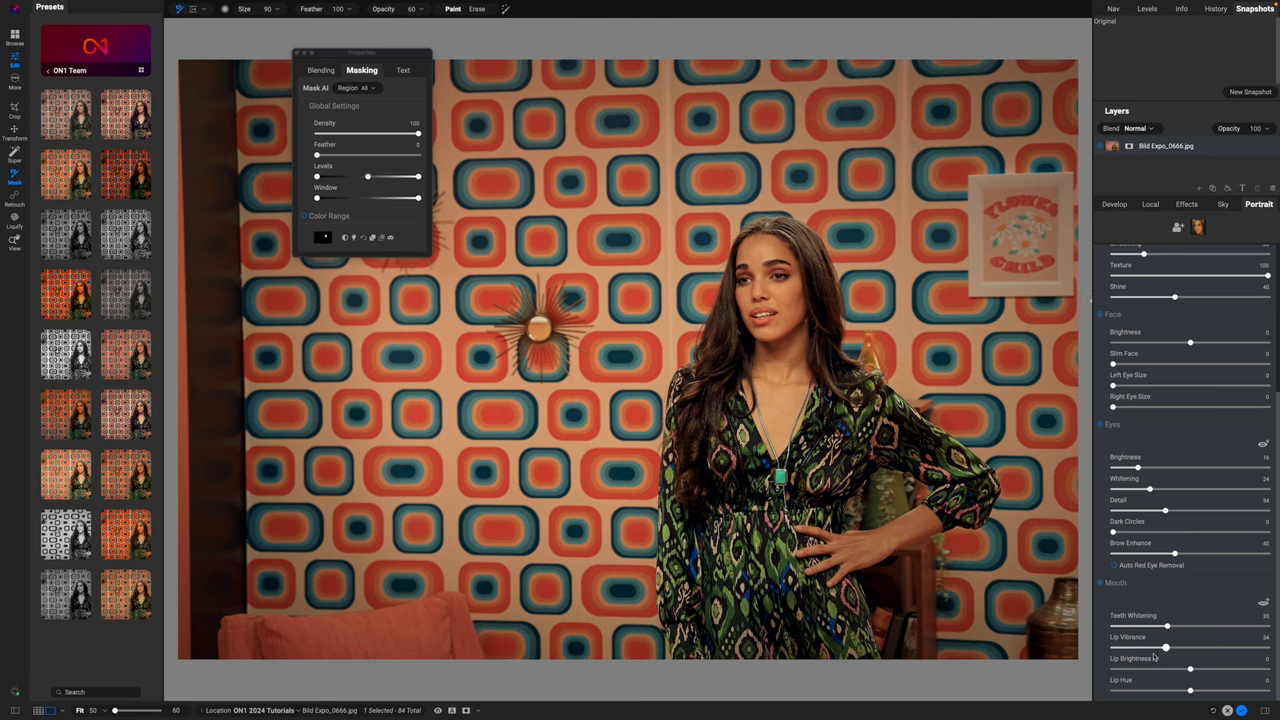
{"action": "mouse_move", "coordinate": [1160, 648]}
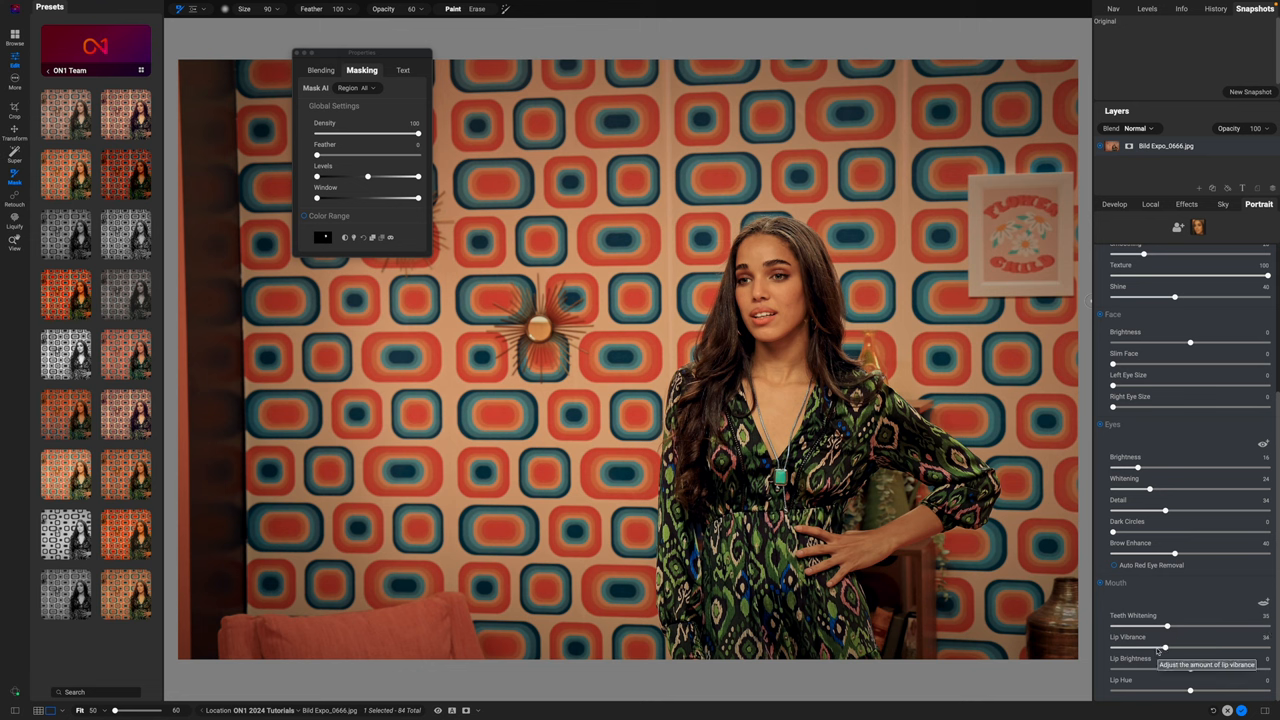
{"action": "mouse_move", "coordinate": [1156, 464]}
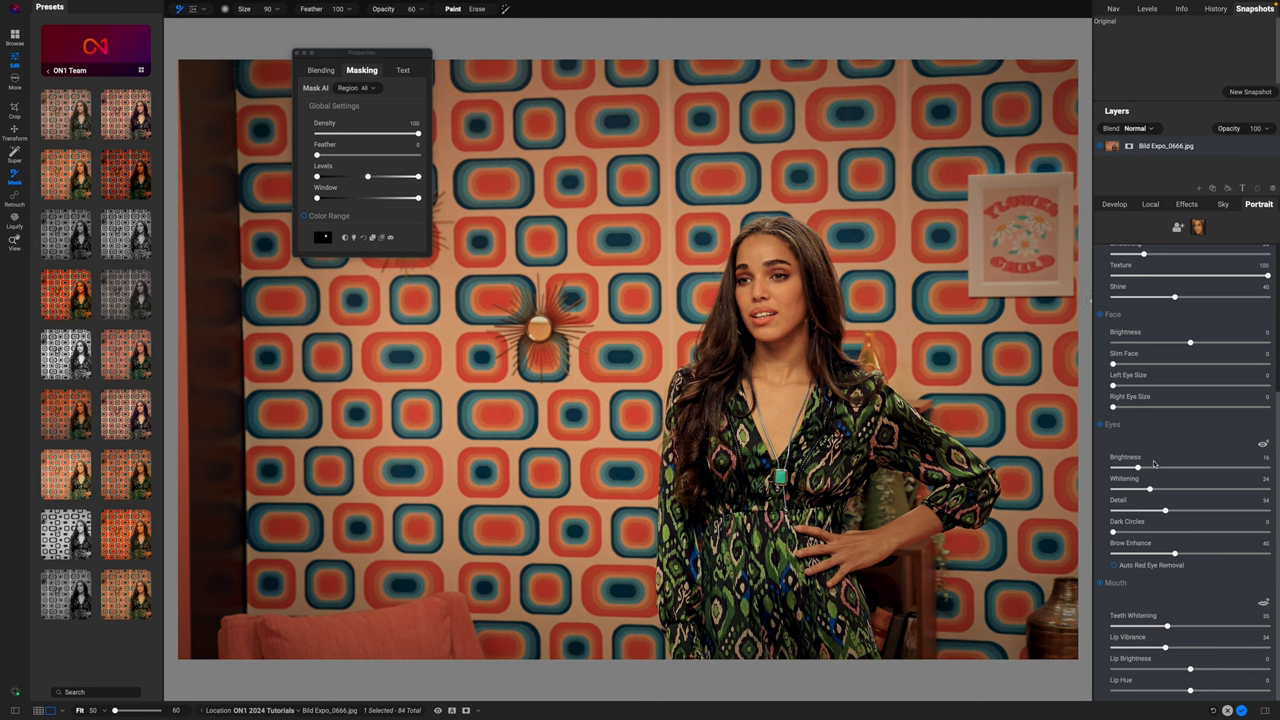
{"action": "mouse_move", "coordinate": [1190, 344]}
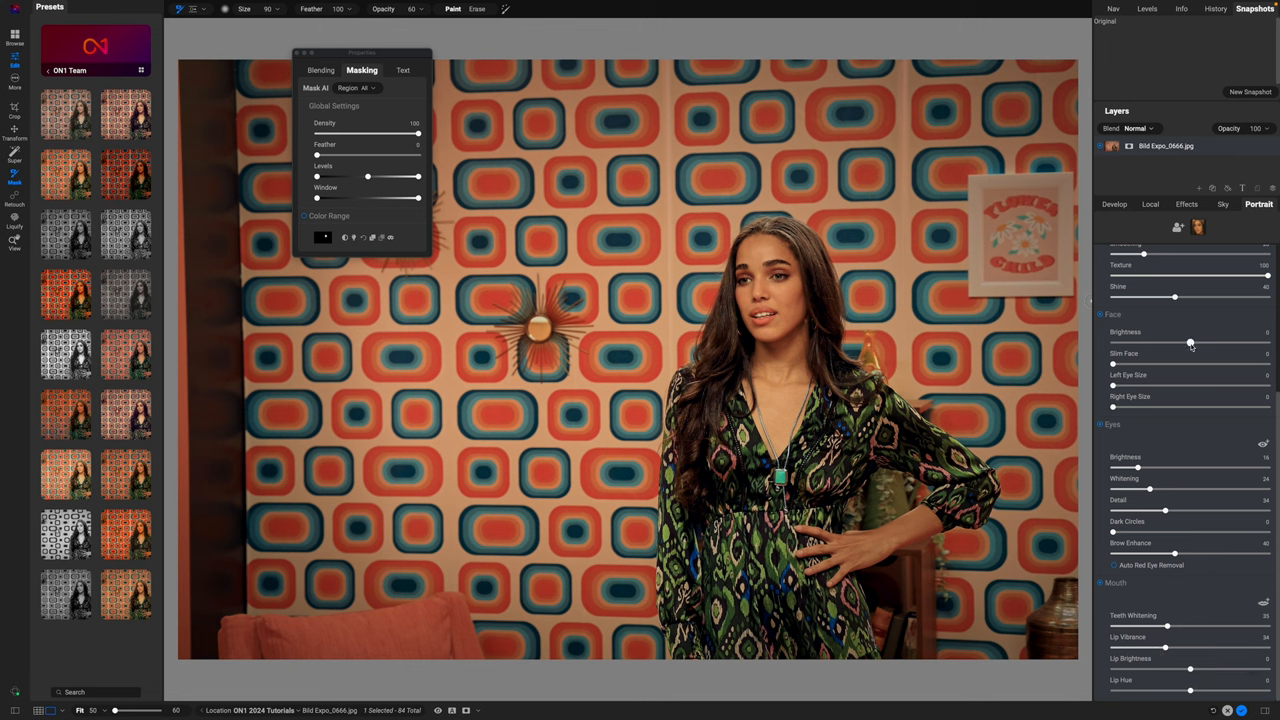
Refine eye Brightness slightly, then return to the effects stack with Dynamic Contrast collapsed.
{"action": "left_click_drag", "start_coordinate": [1190, 344], "coordinate": [1204, 344]}
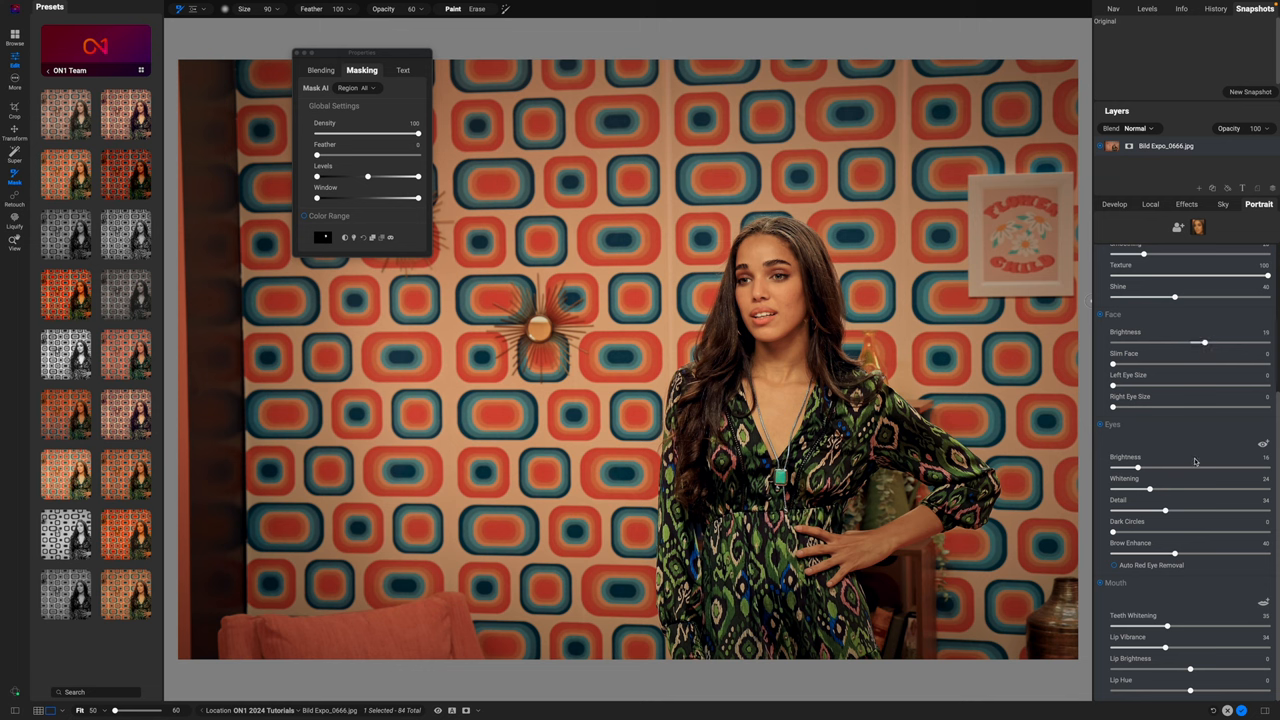
{"action": "mouse_move", "coordinate": [1196, 462]}
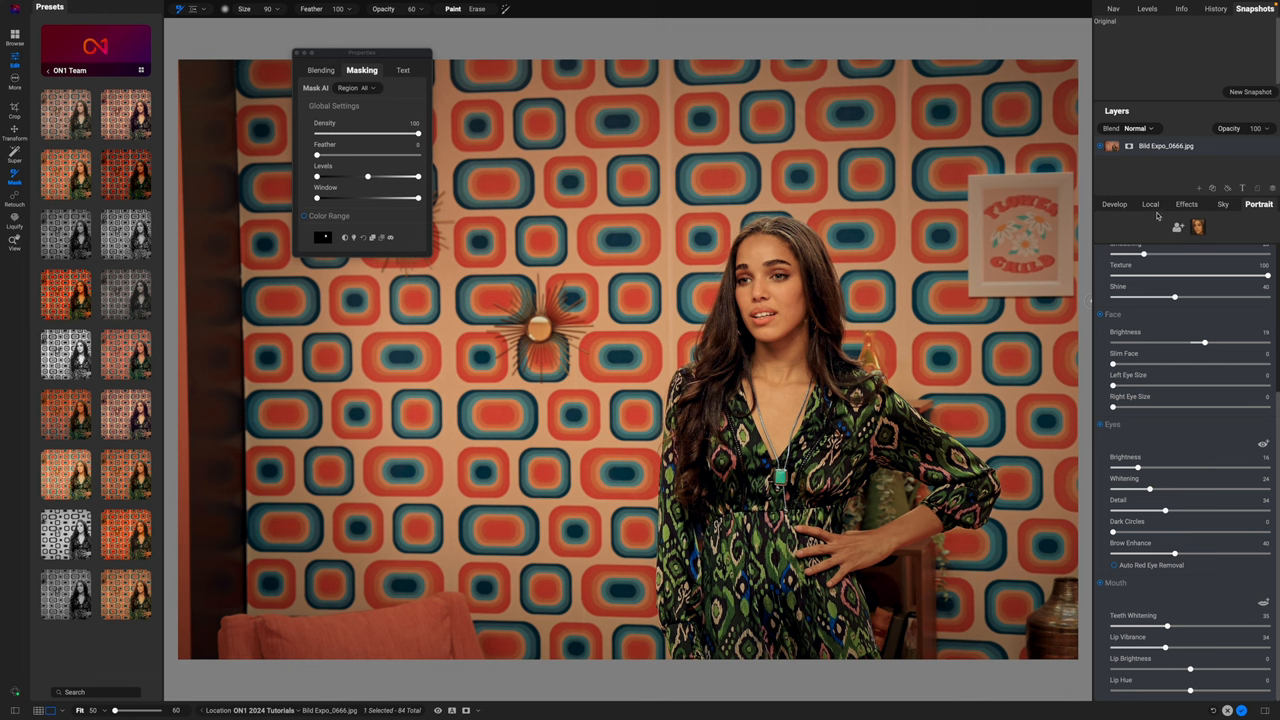
{"action": "left_click", "coordinate": [1186, 204]}
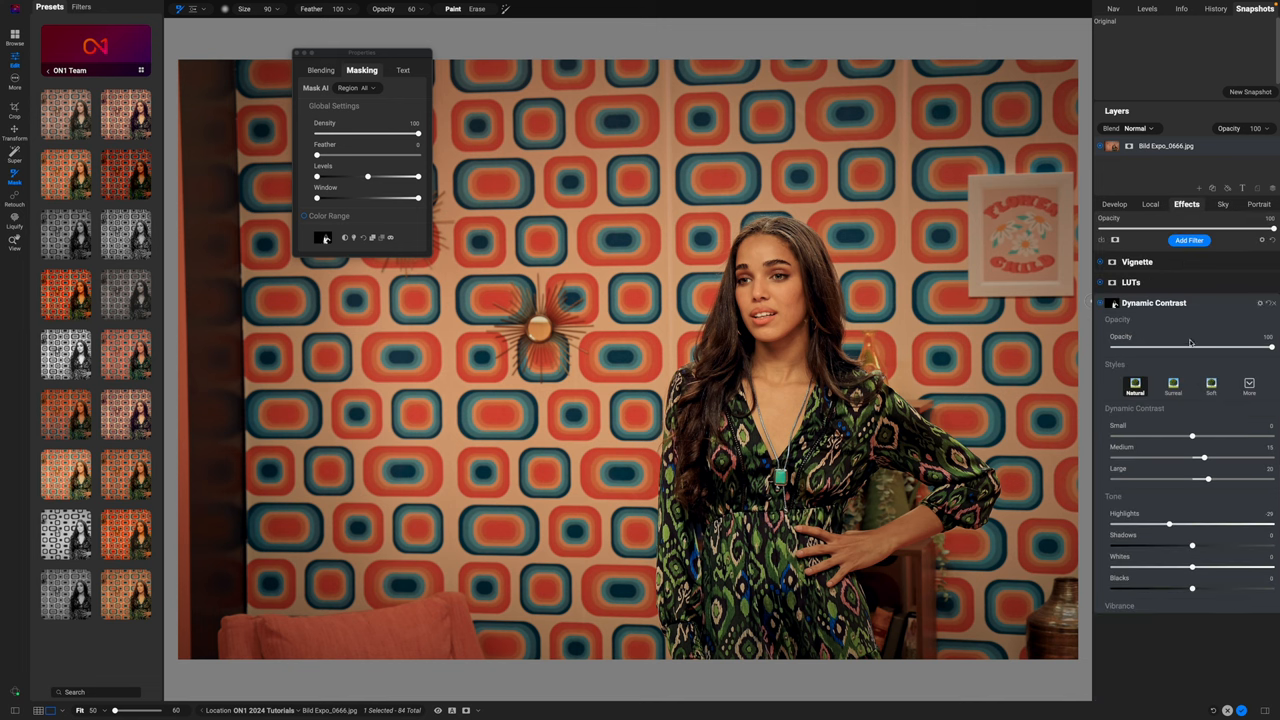
{"action": "left_click", "coordinate": [1112, 304]}
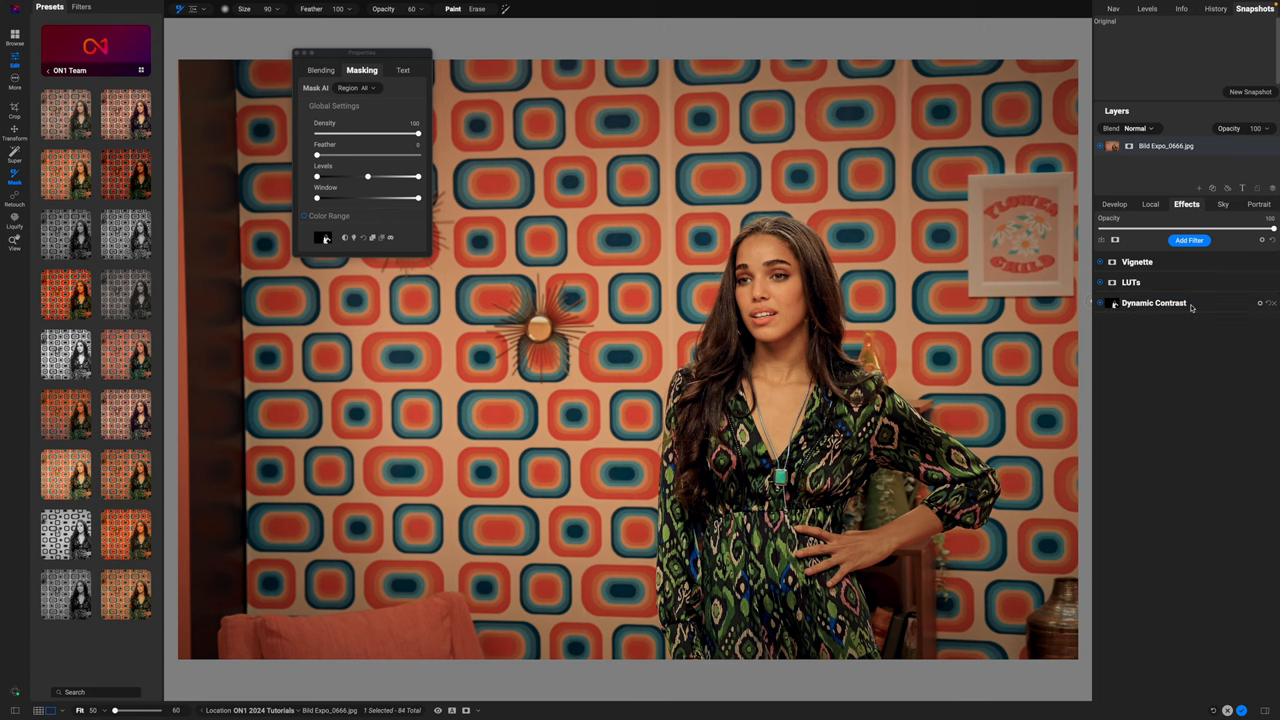